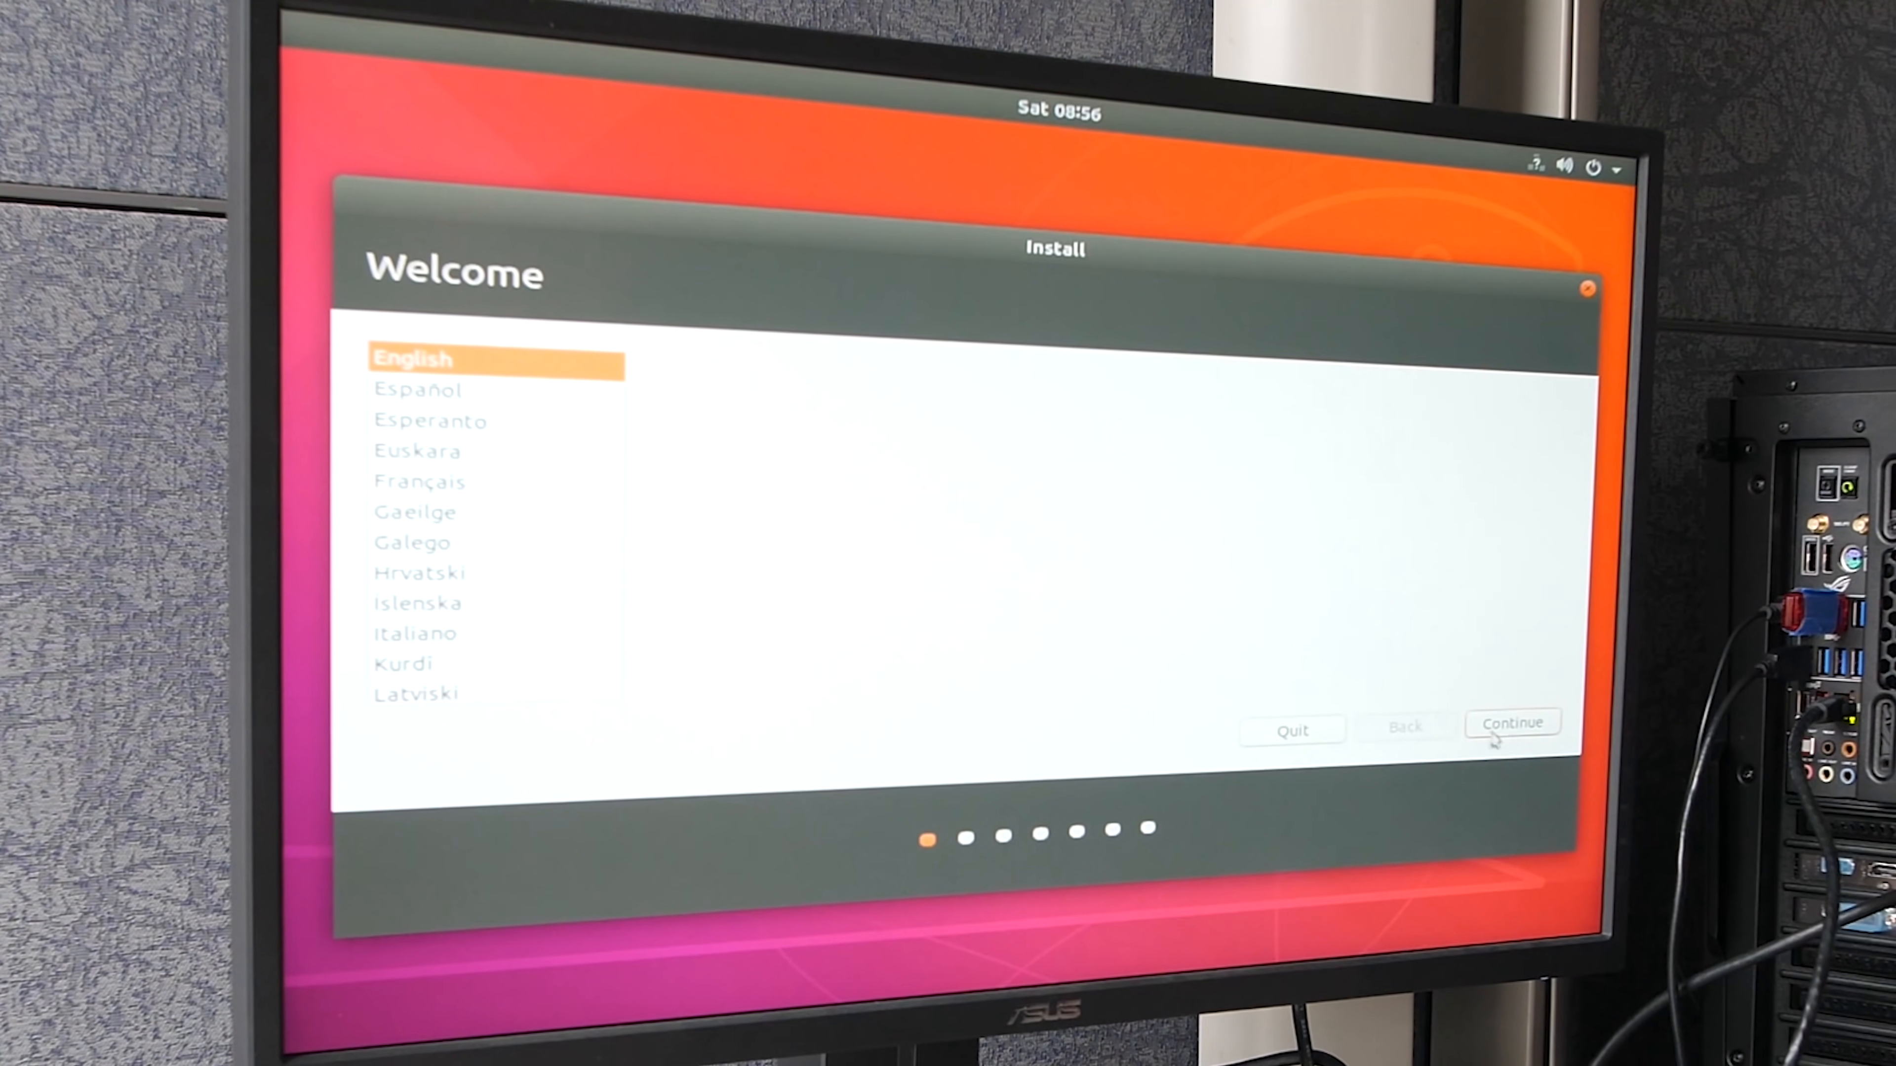
- Accept English and US keyboard, skip wireless, and opt in to third-party graphics and Wi-Fi software
click(1513, 724)
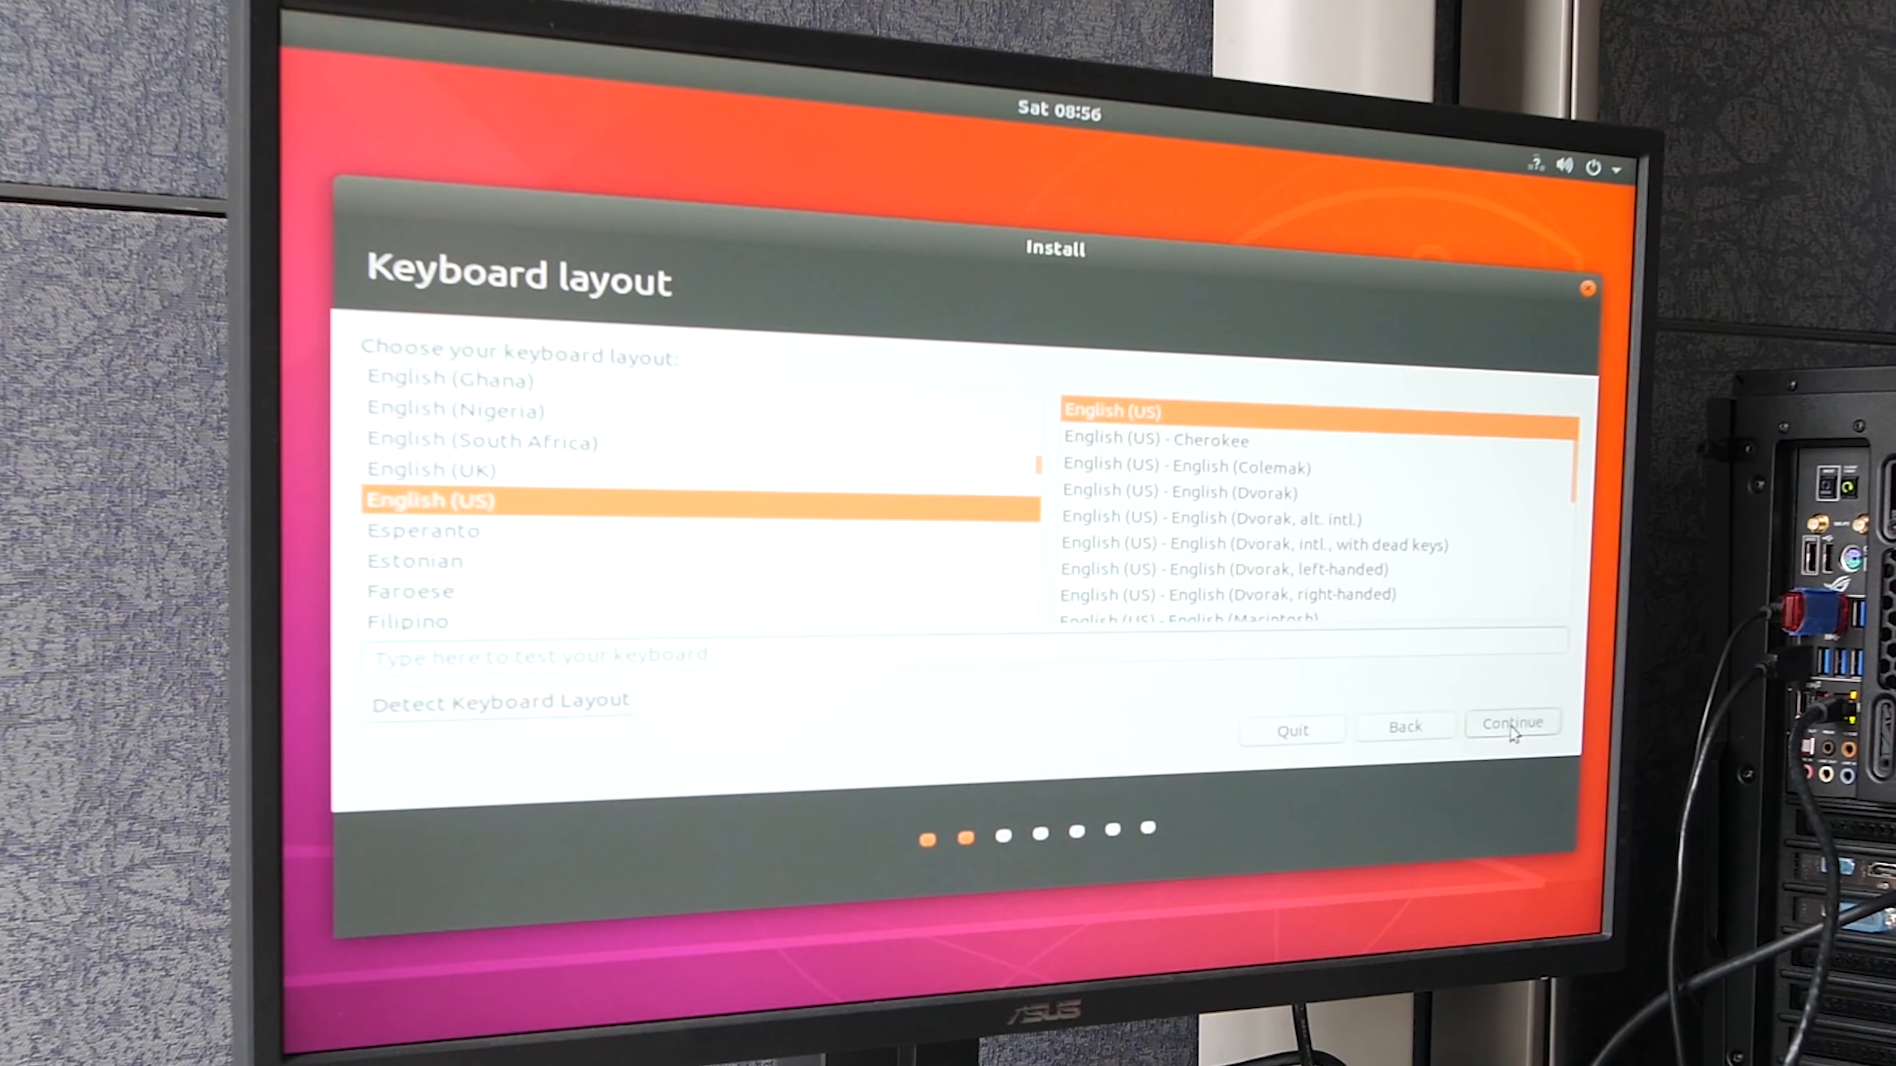
click(1514, 723)
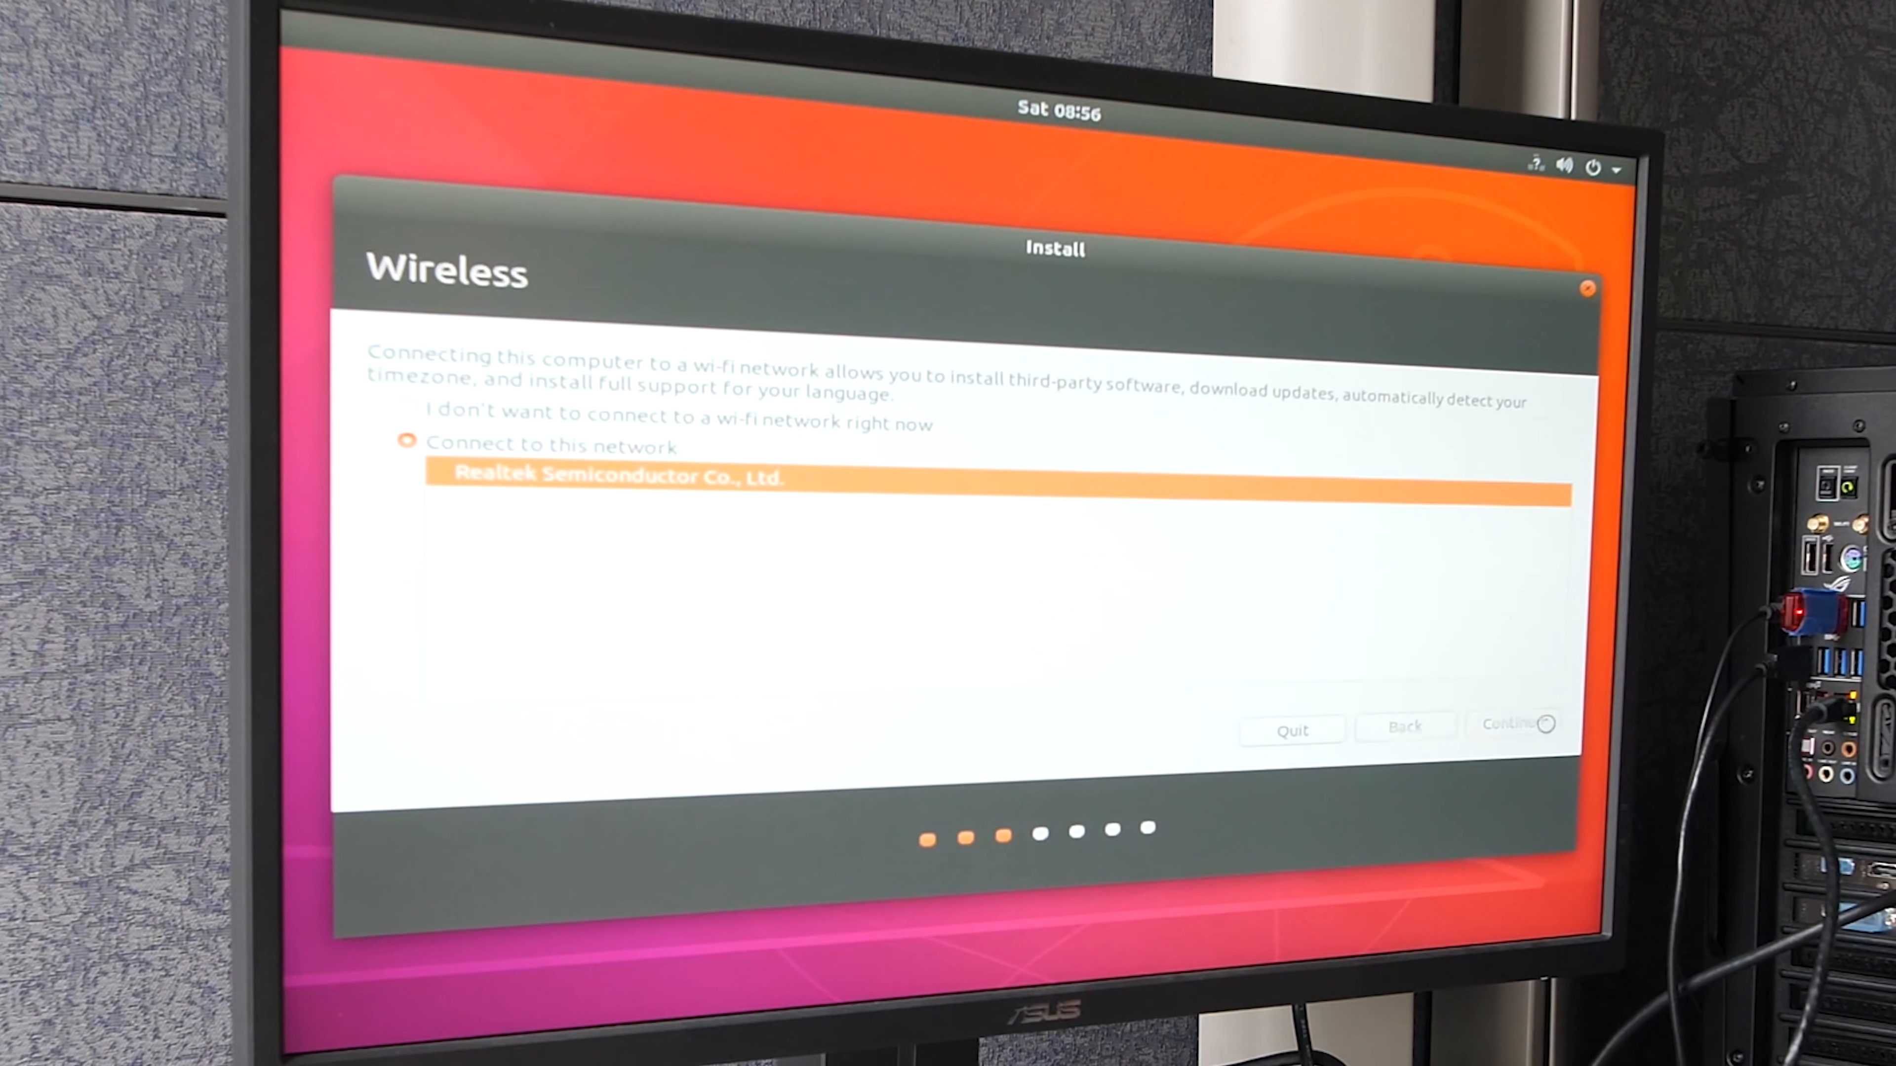
click(1511, 725)
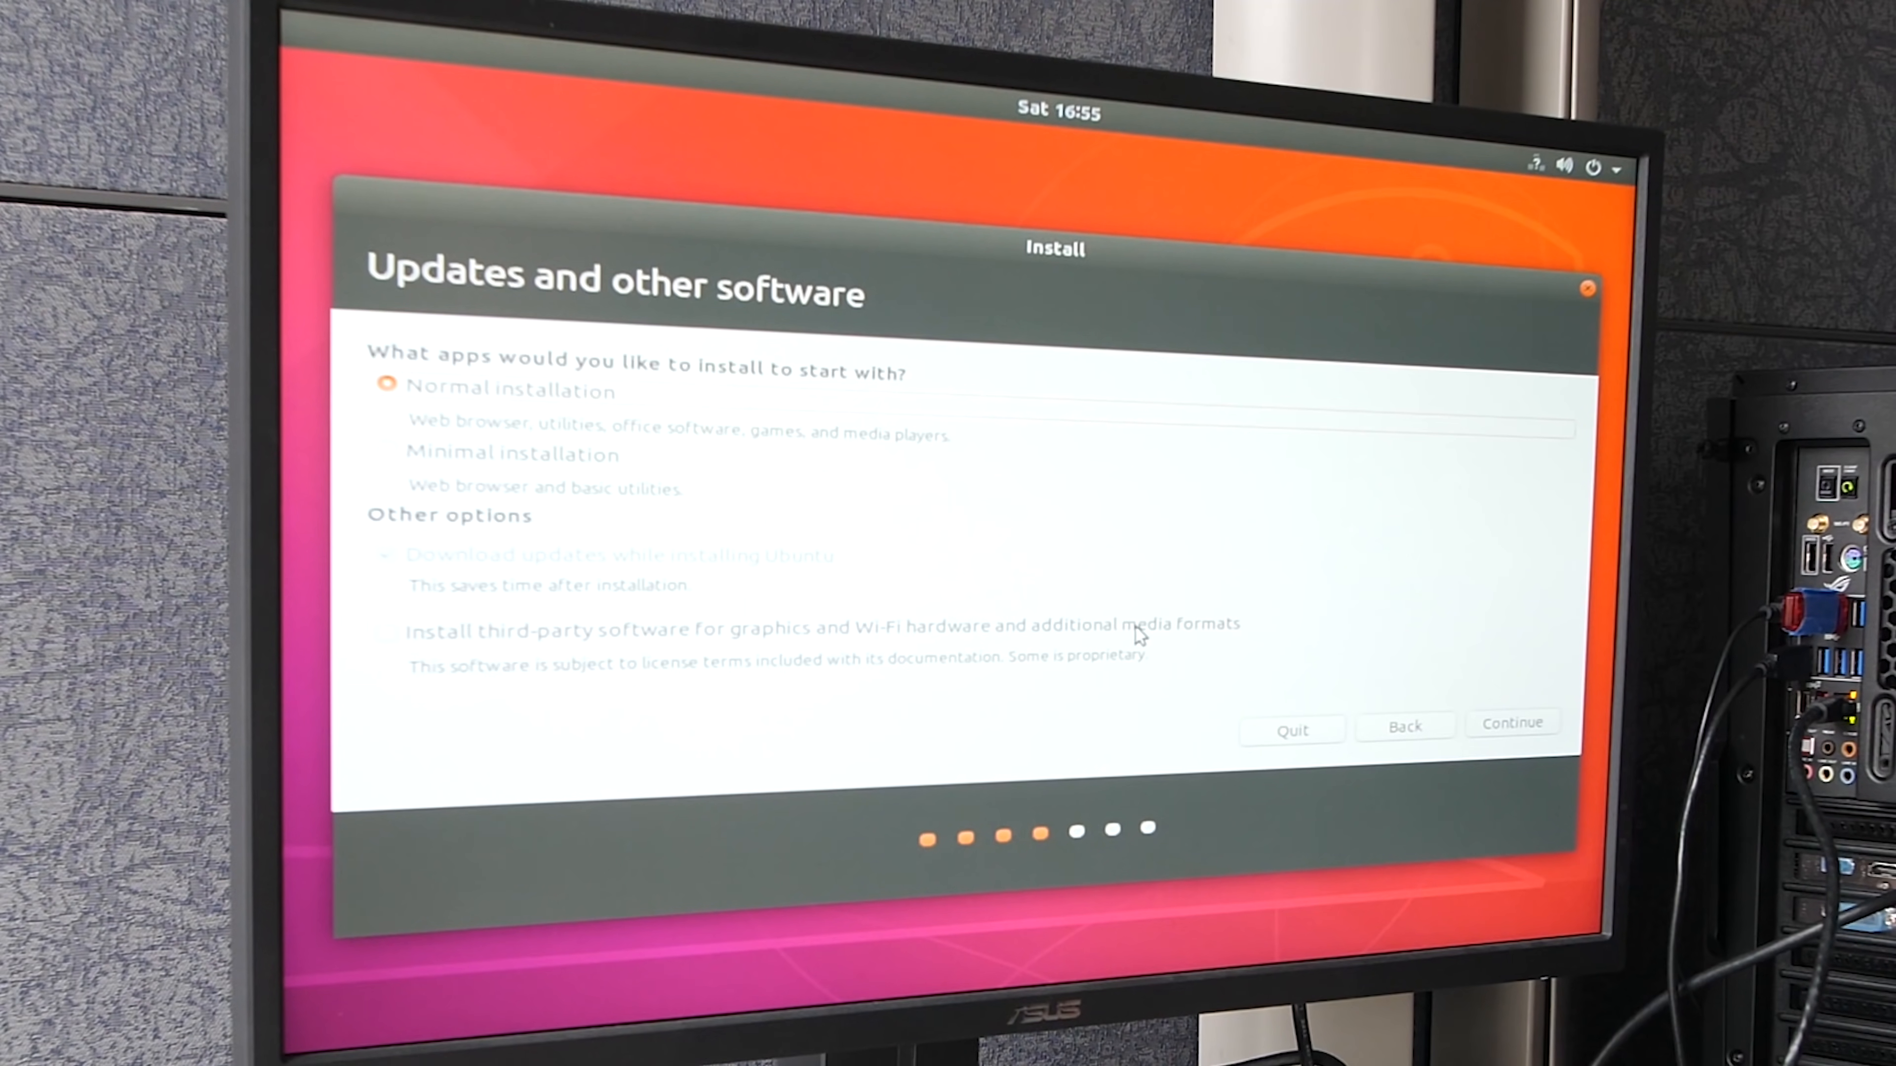
click(387, 633)
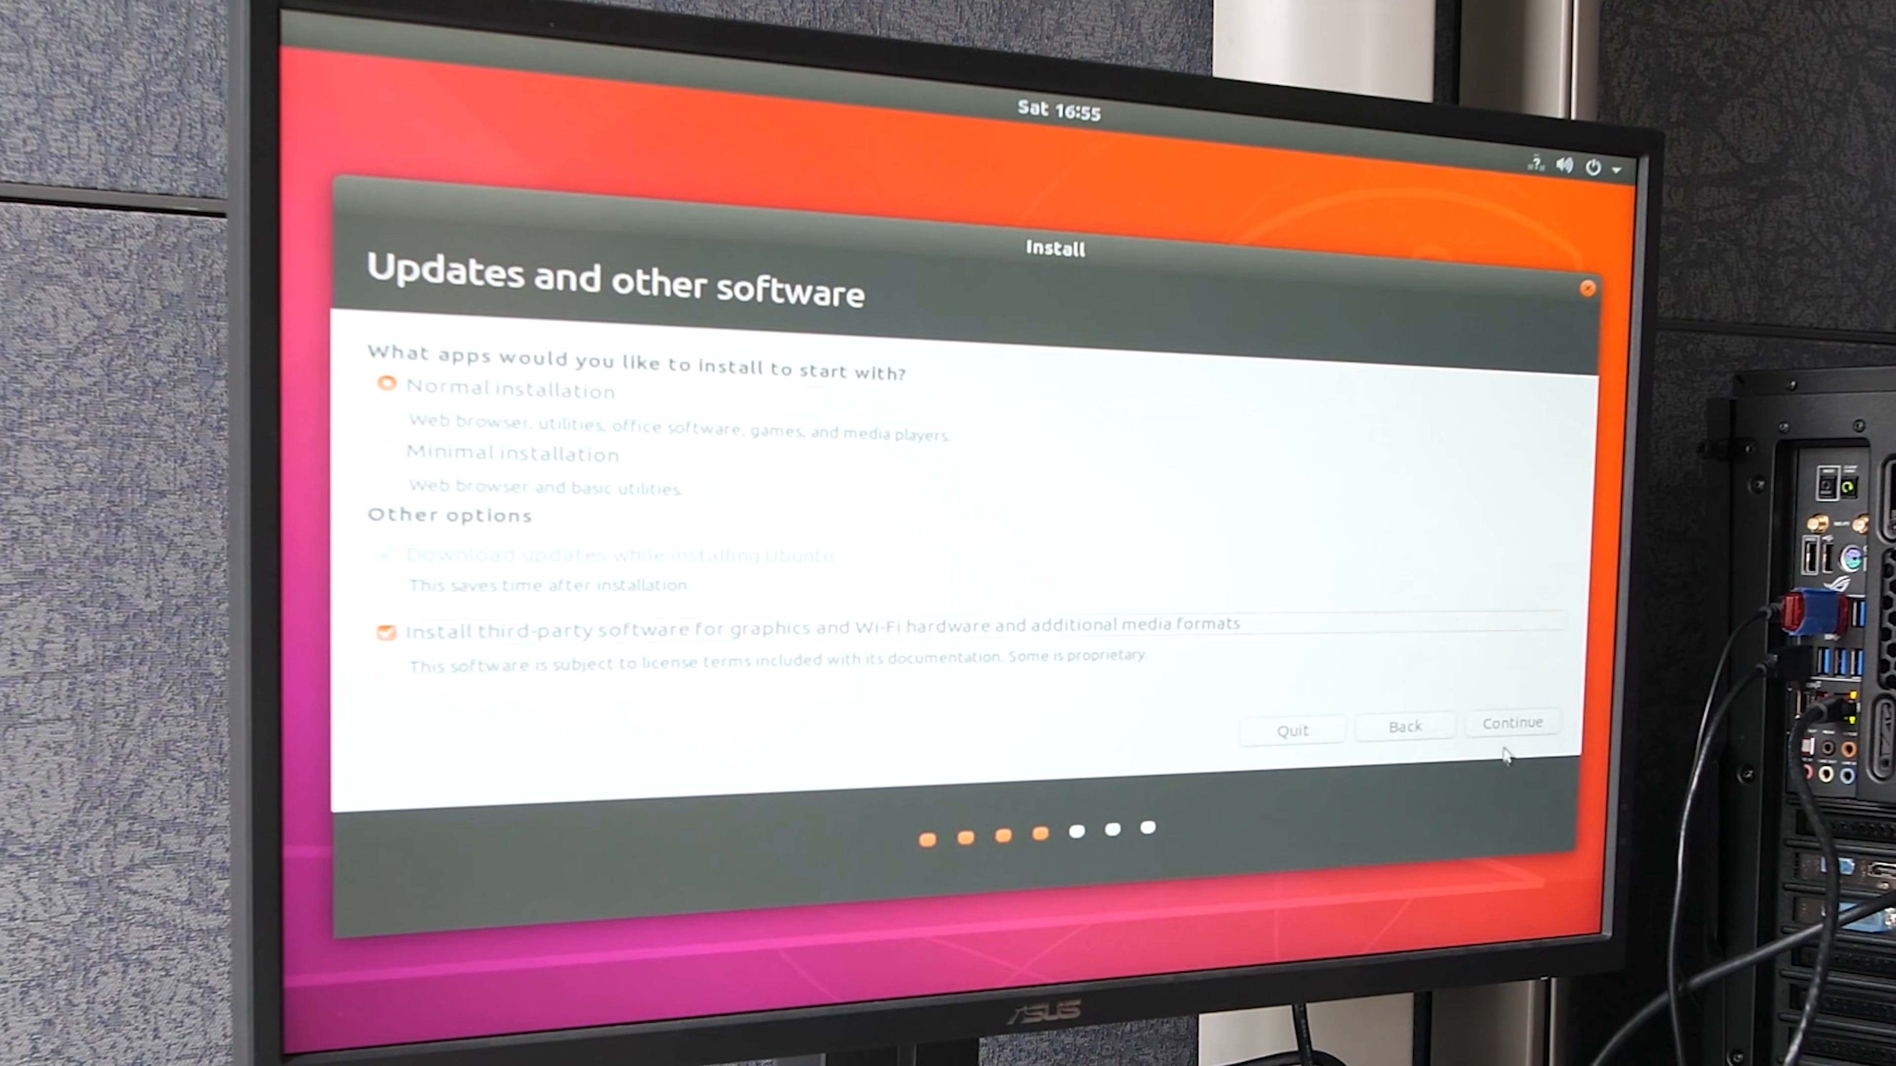
click(1513, 723)
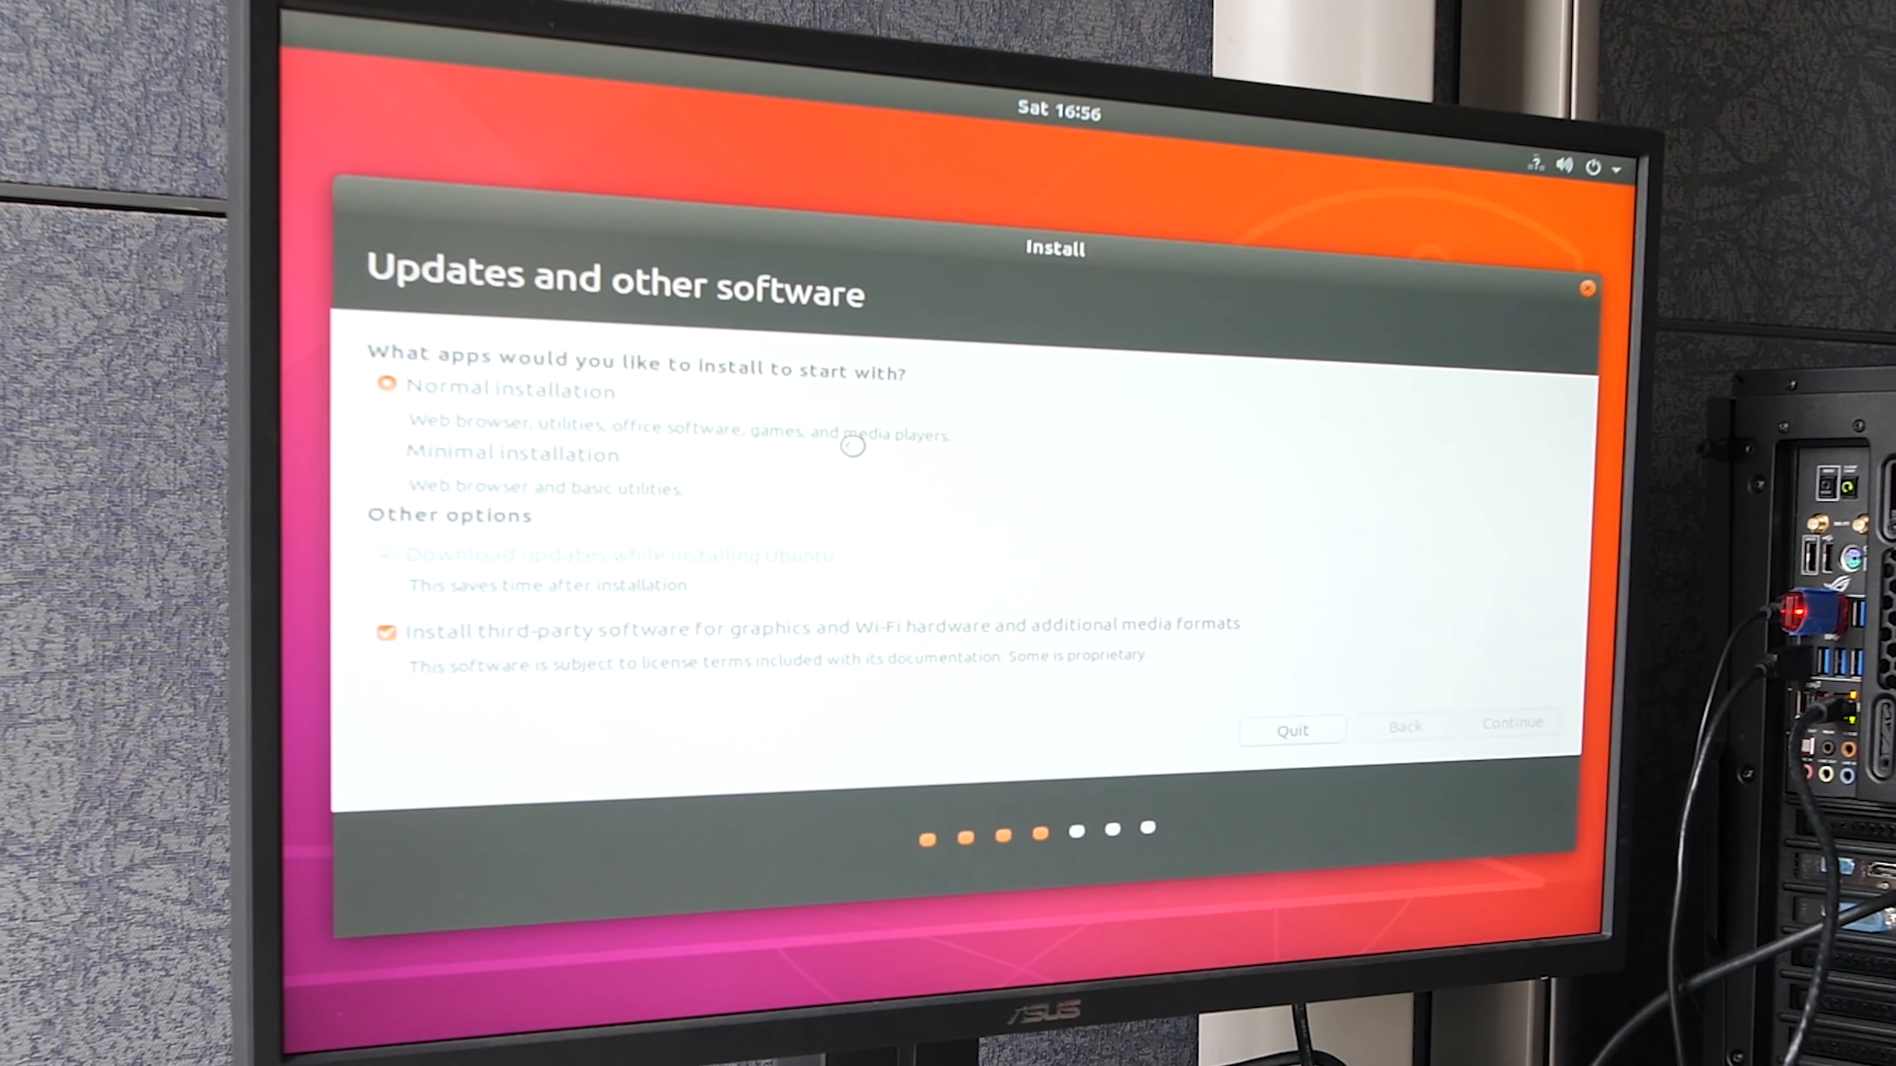
- Choose Erase disk and install Ubuntu, start installing, and accept the New York time zone
click(1512, 723)
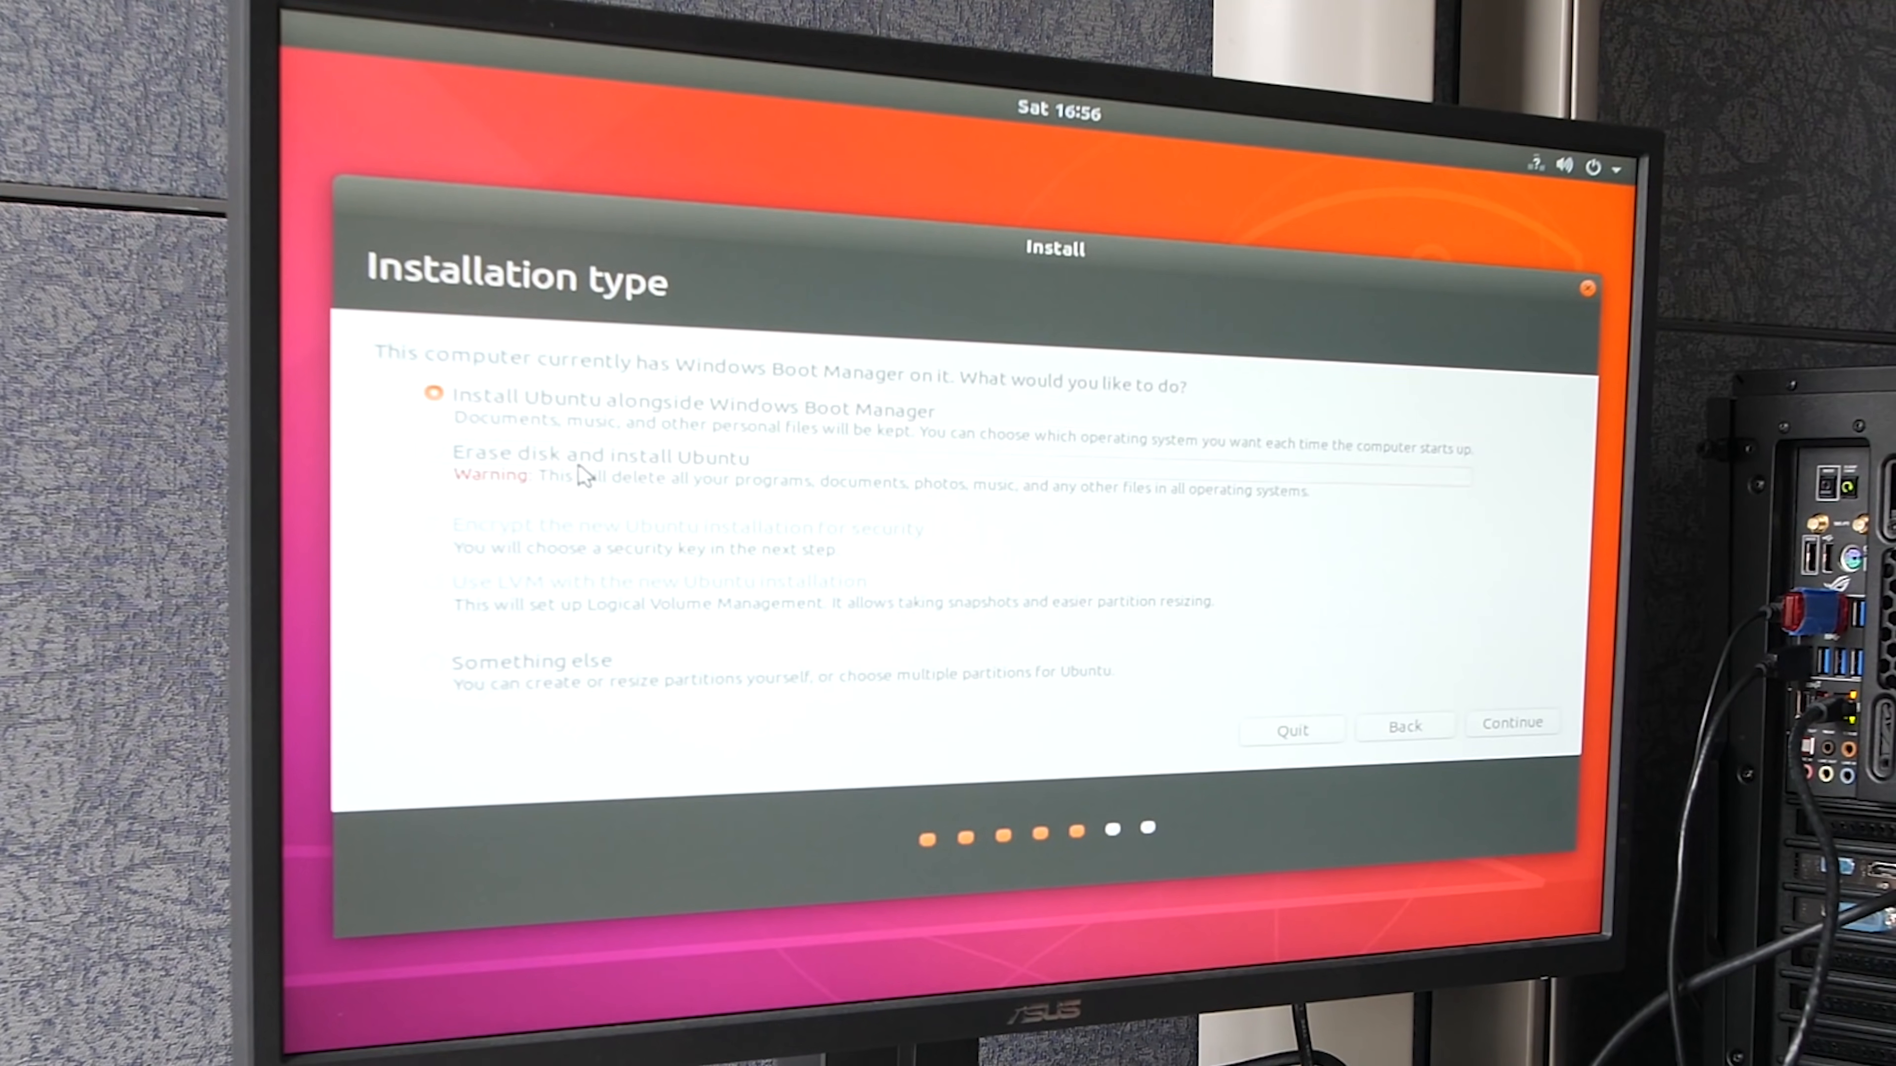
click(433, 451)
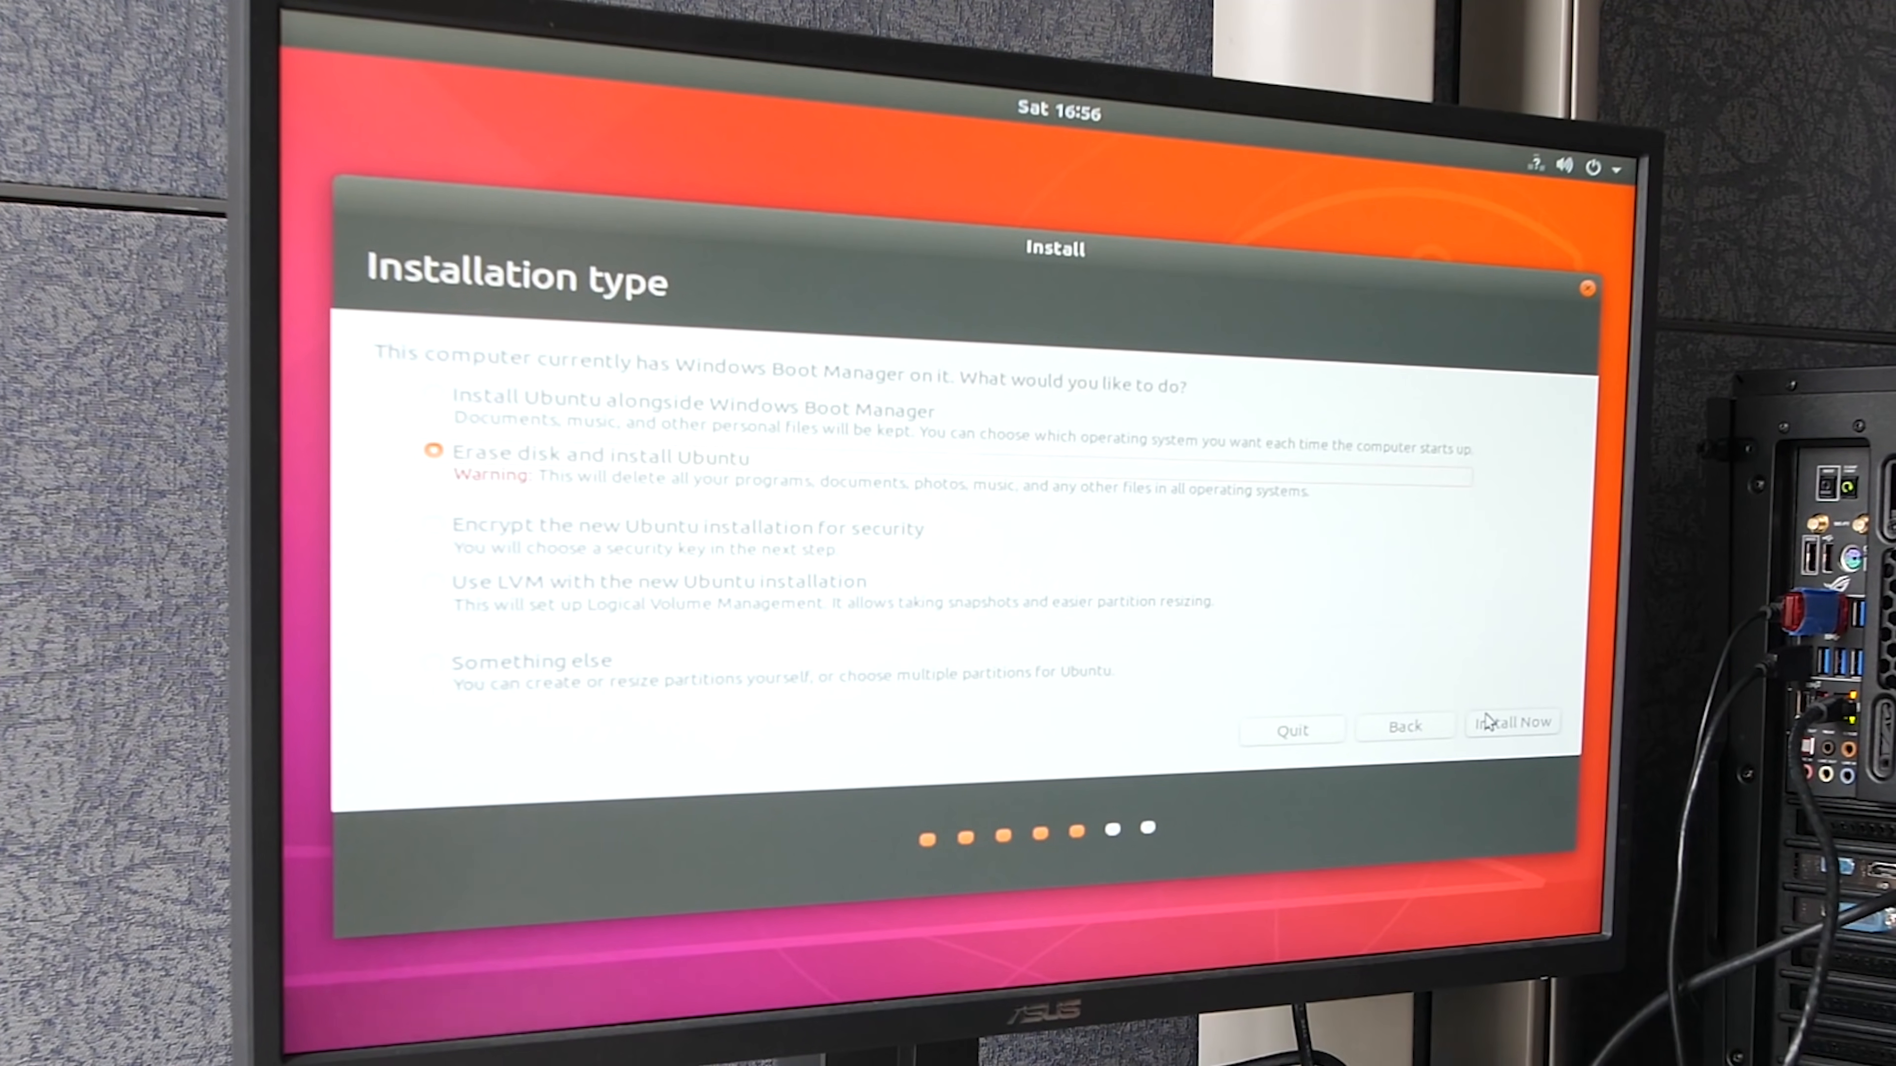
click(1512, 723)
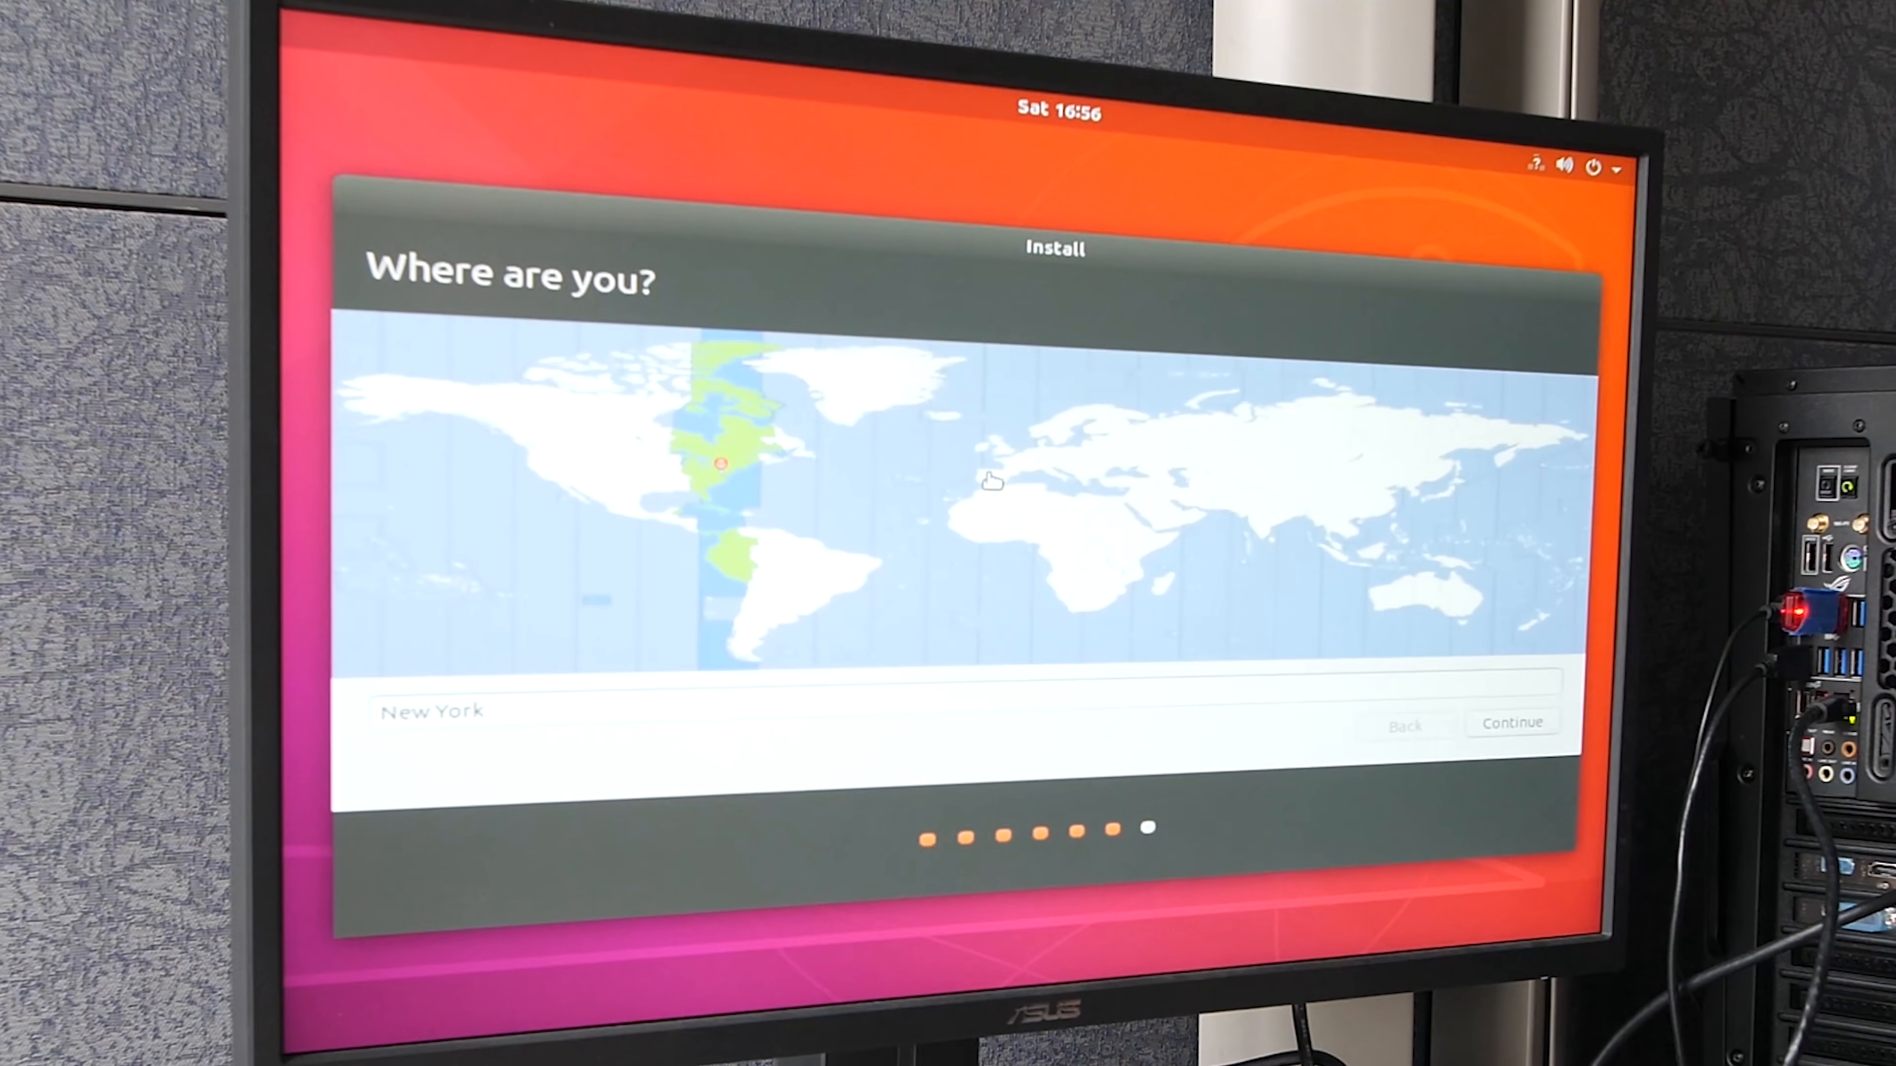
click(1513, 723)
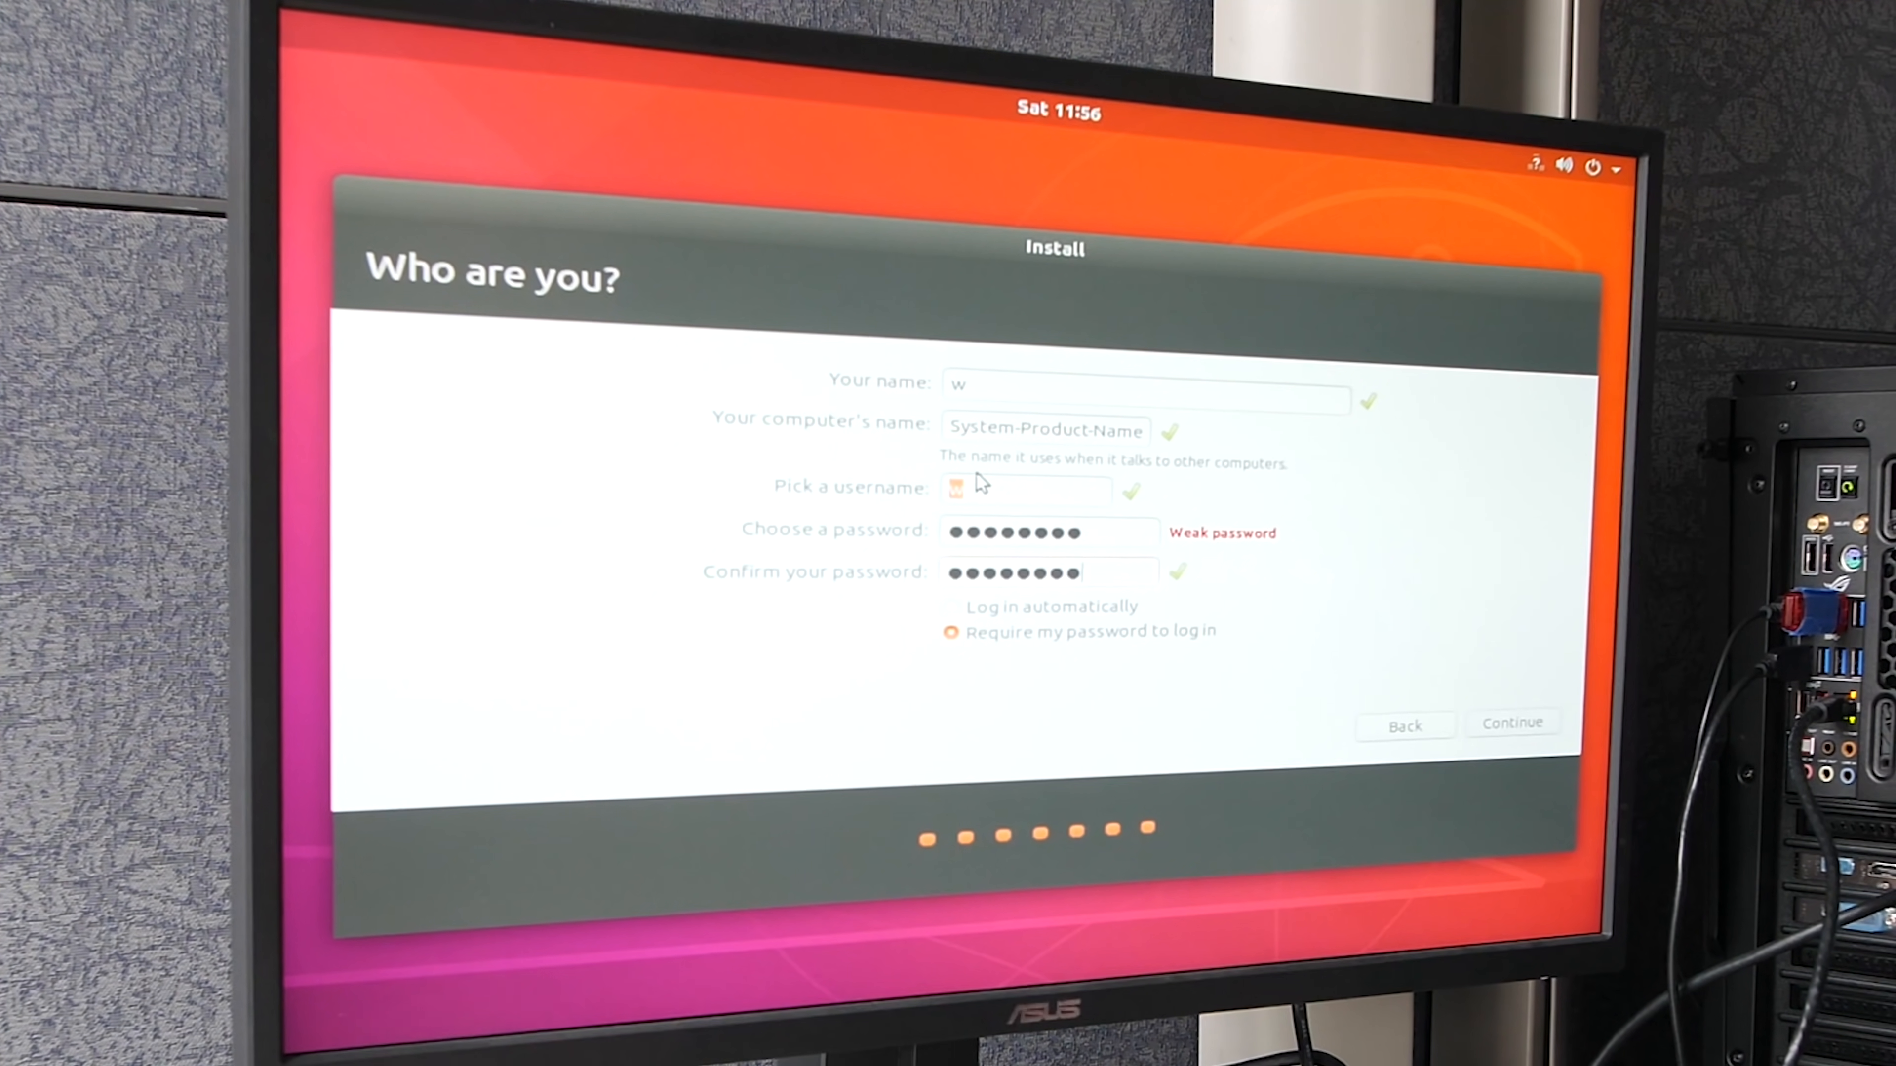
mouse_move(1515, 754)
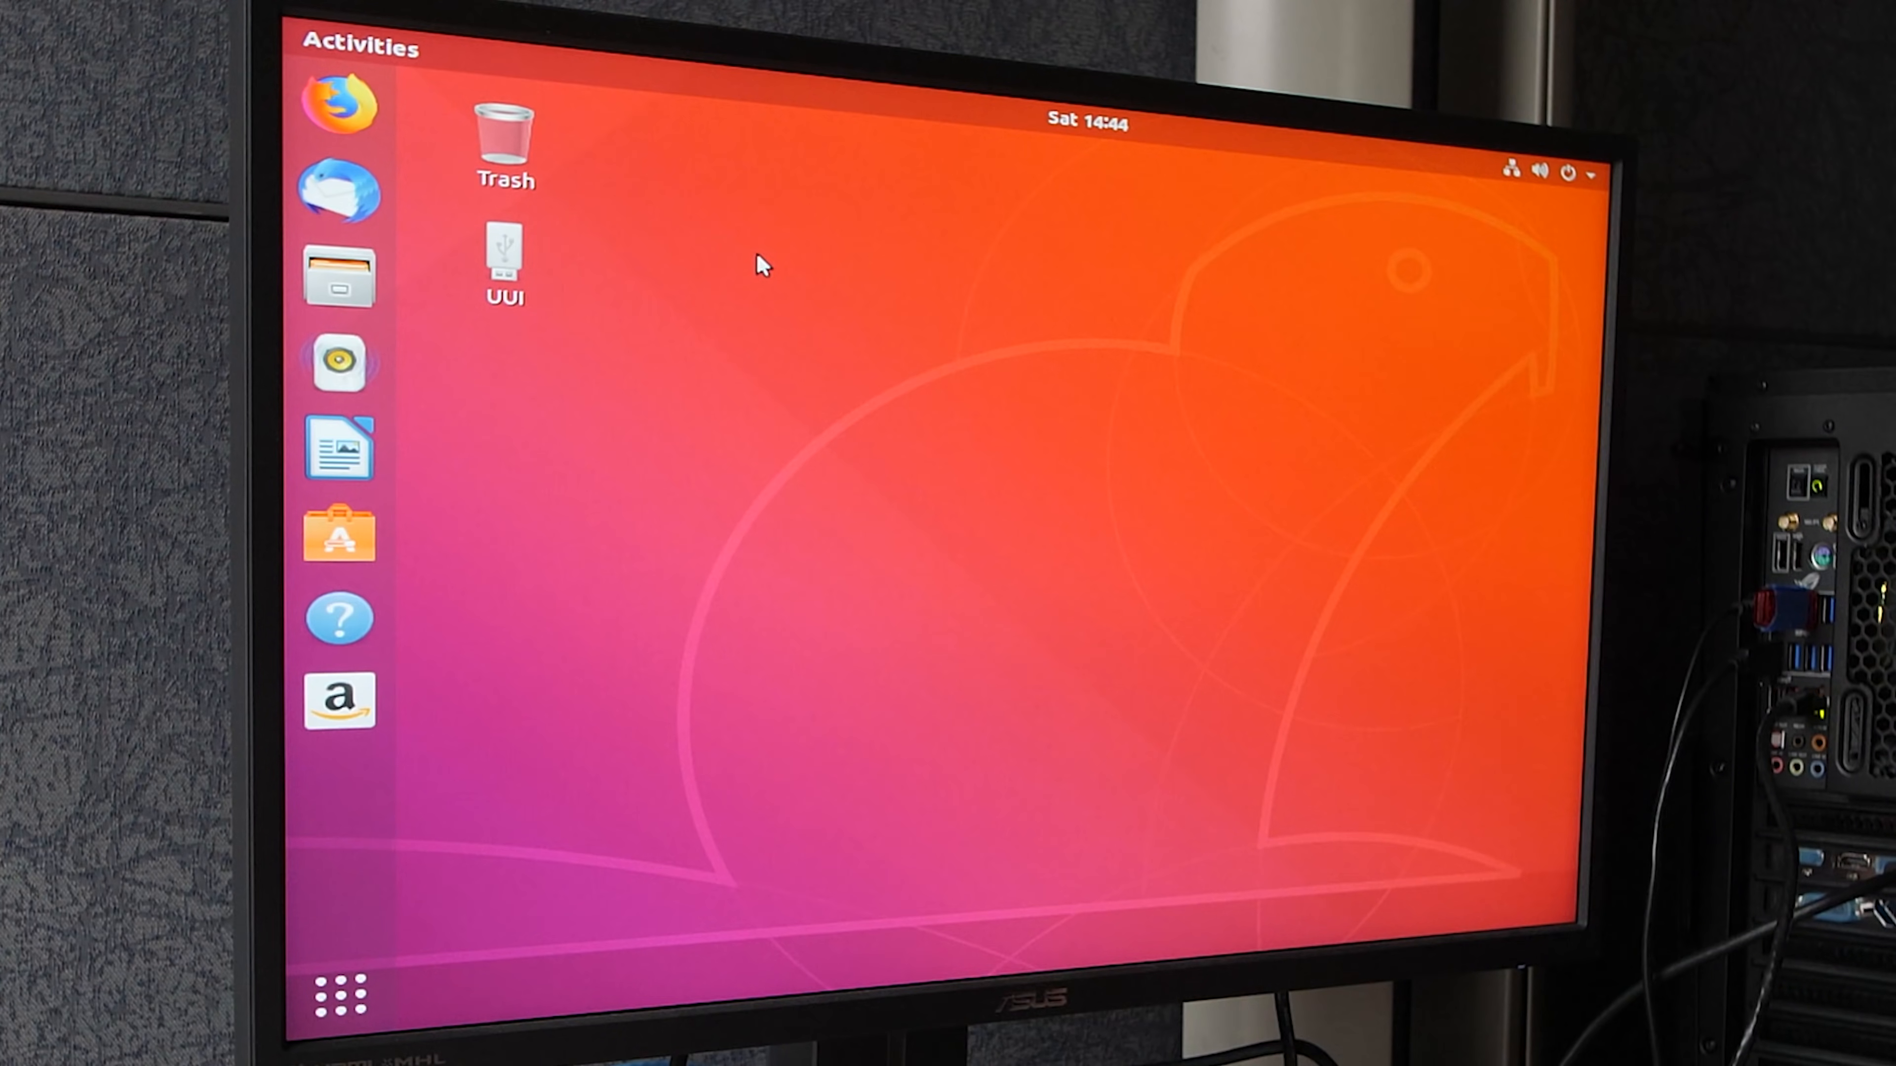
- Search ukuu in Firefox and browse the teejee2008/ukuu GitHub page down to Installation
click(341, 106)
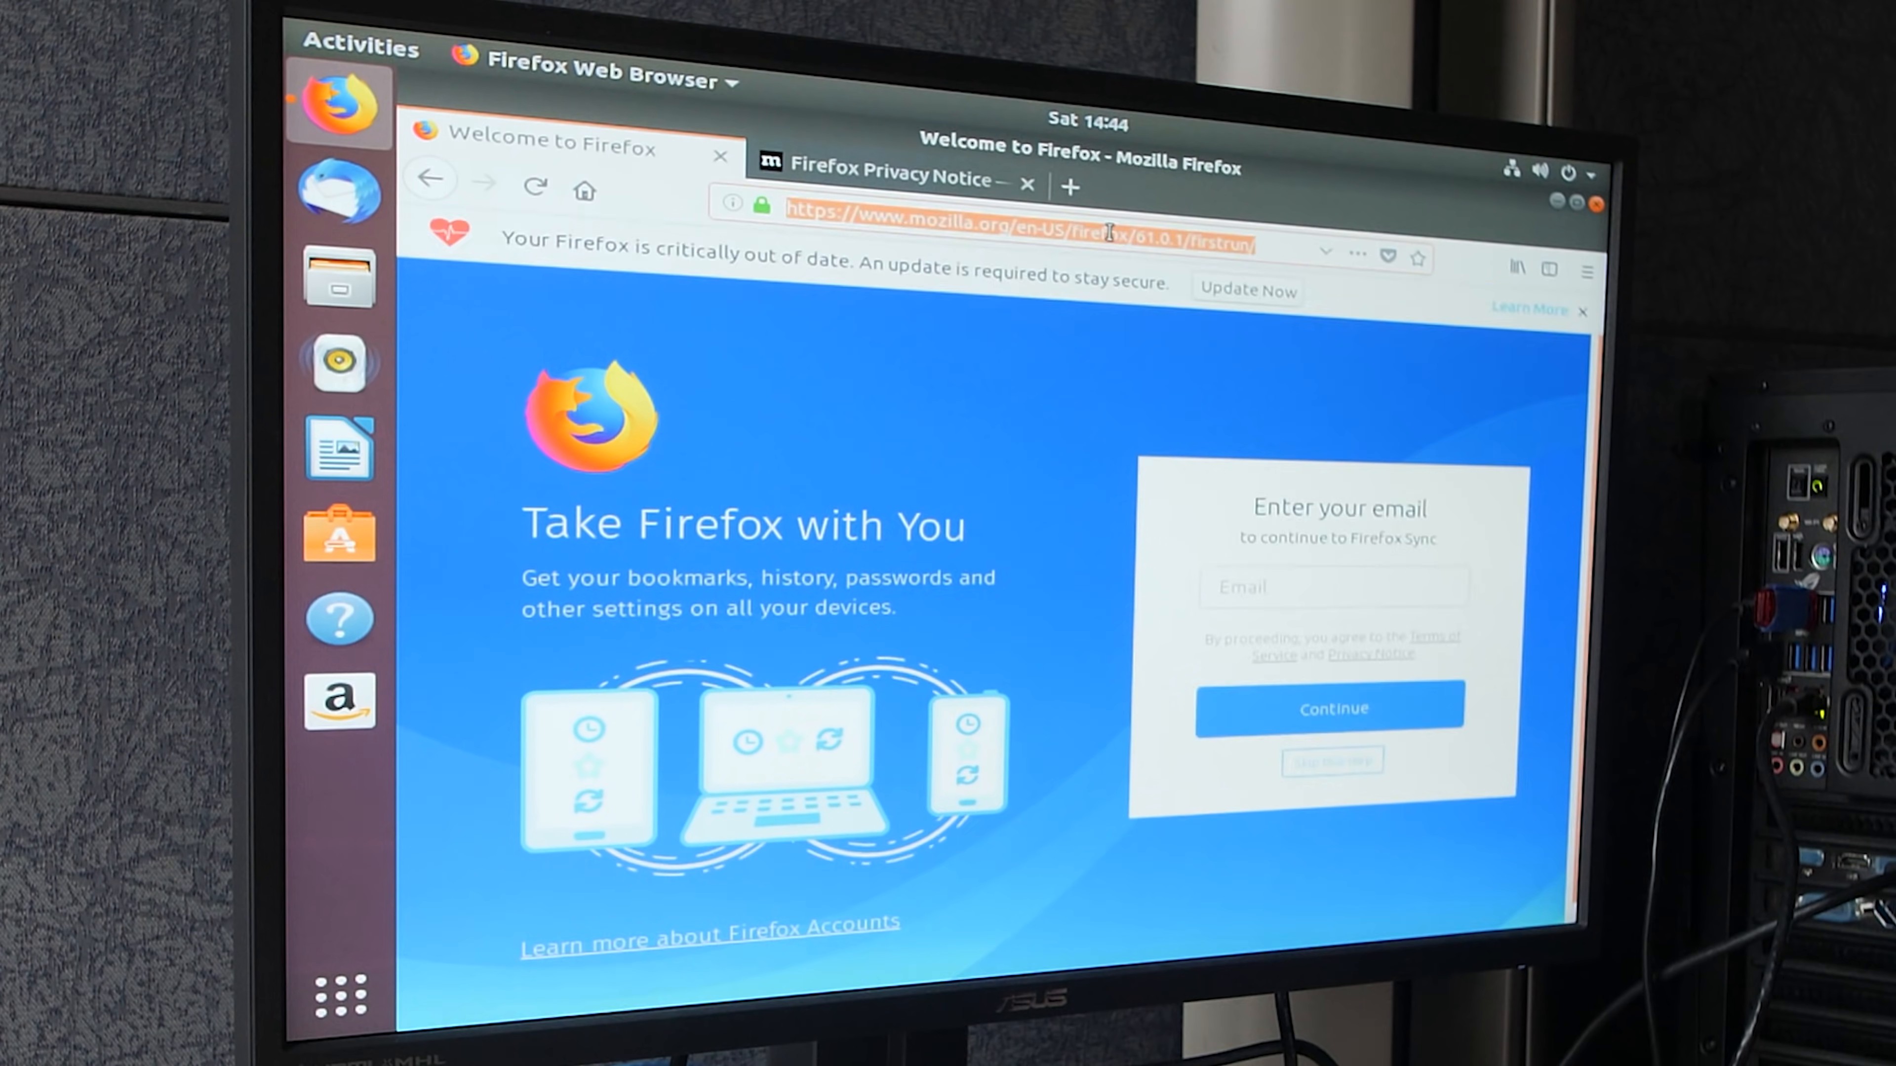
text(ukuu)
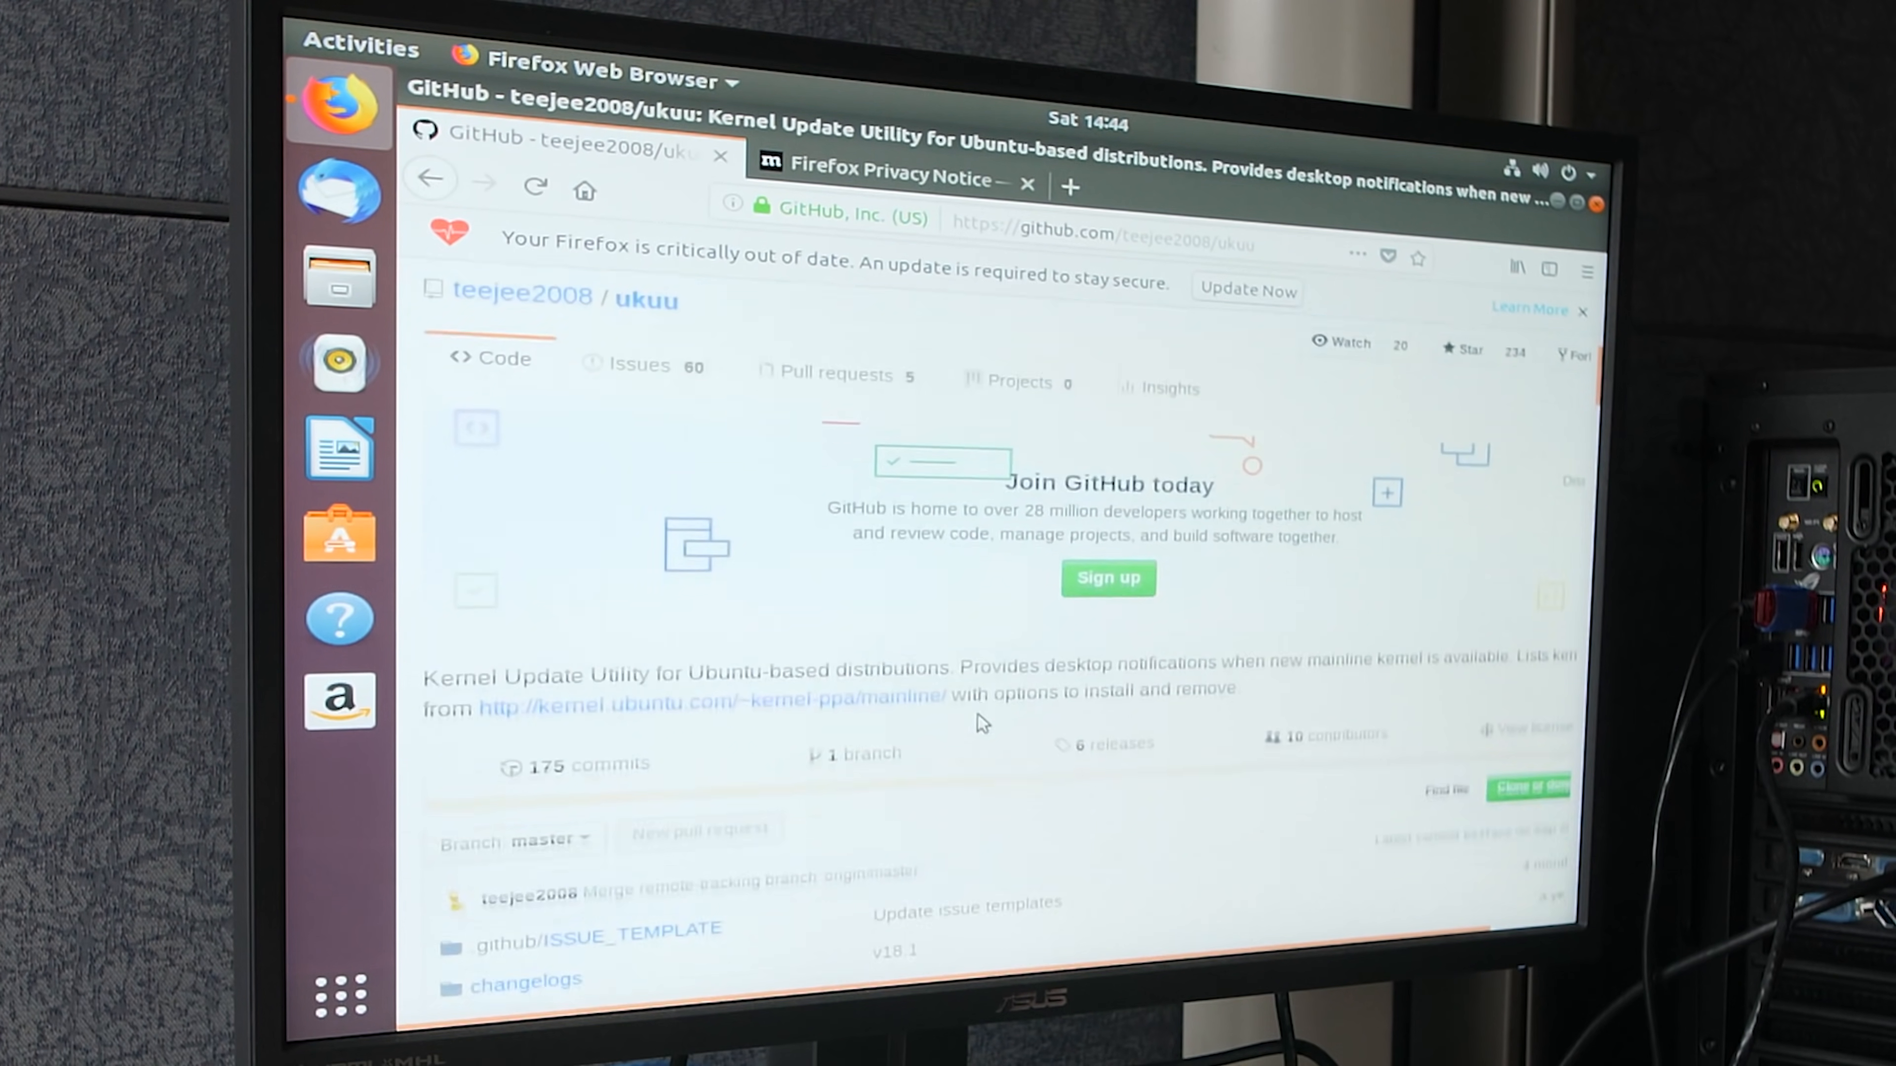
scroll(down, 3)
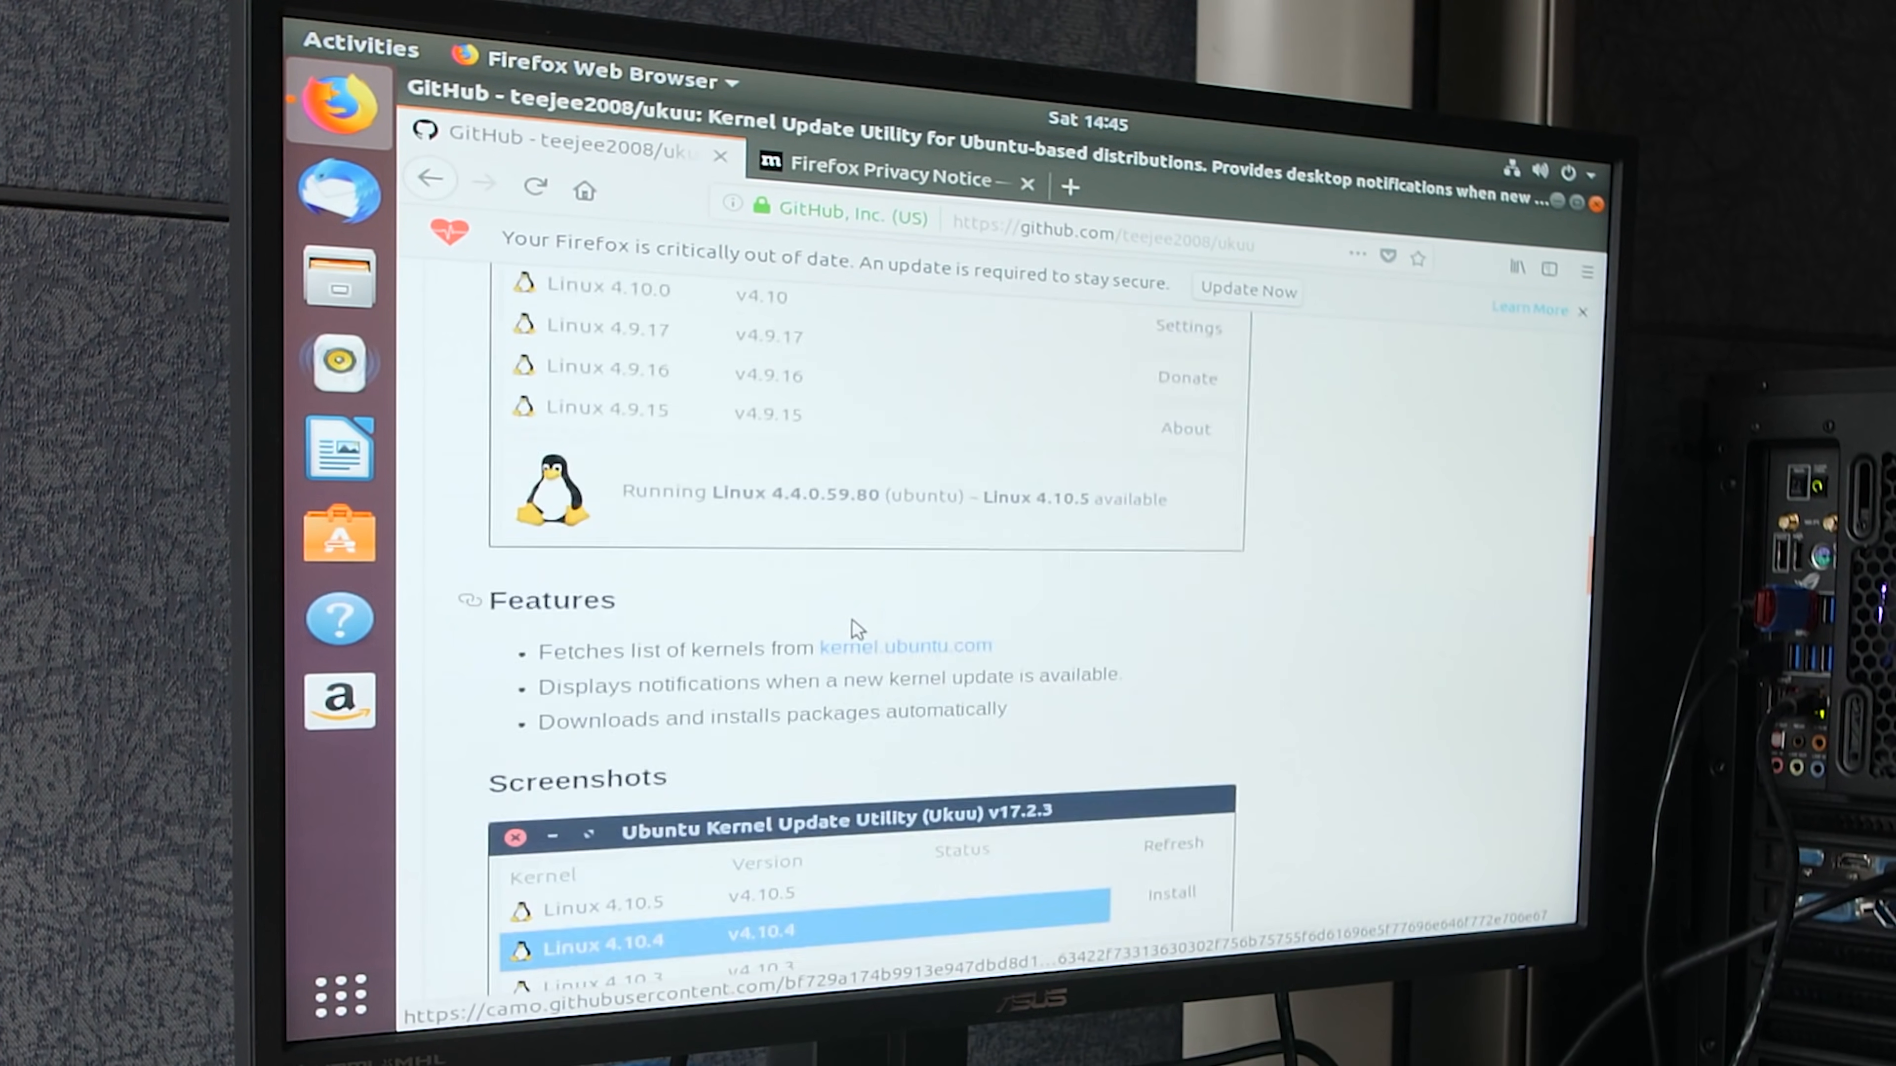
scroll(down, 3)
text(ter)
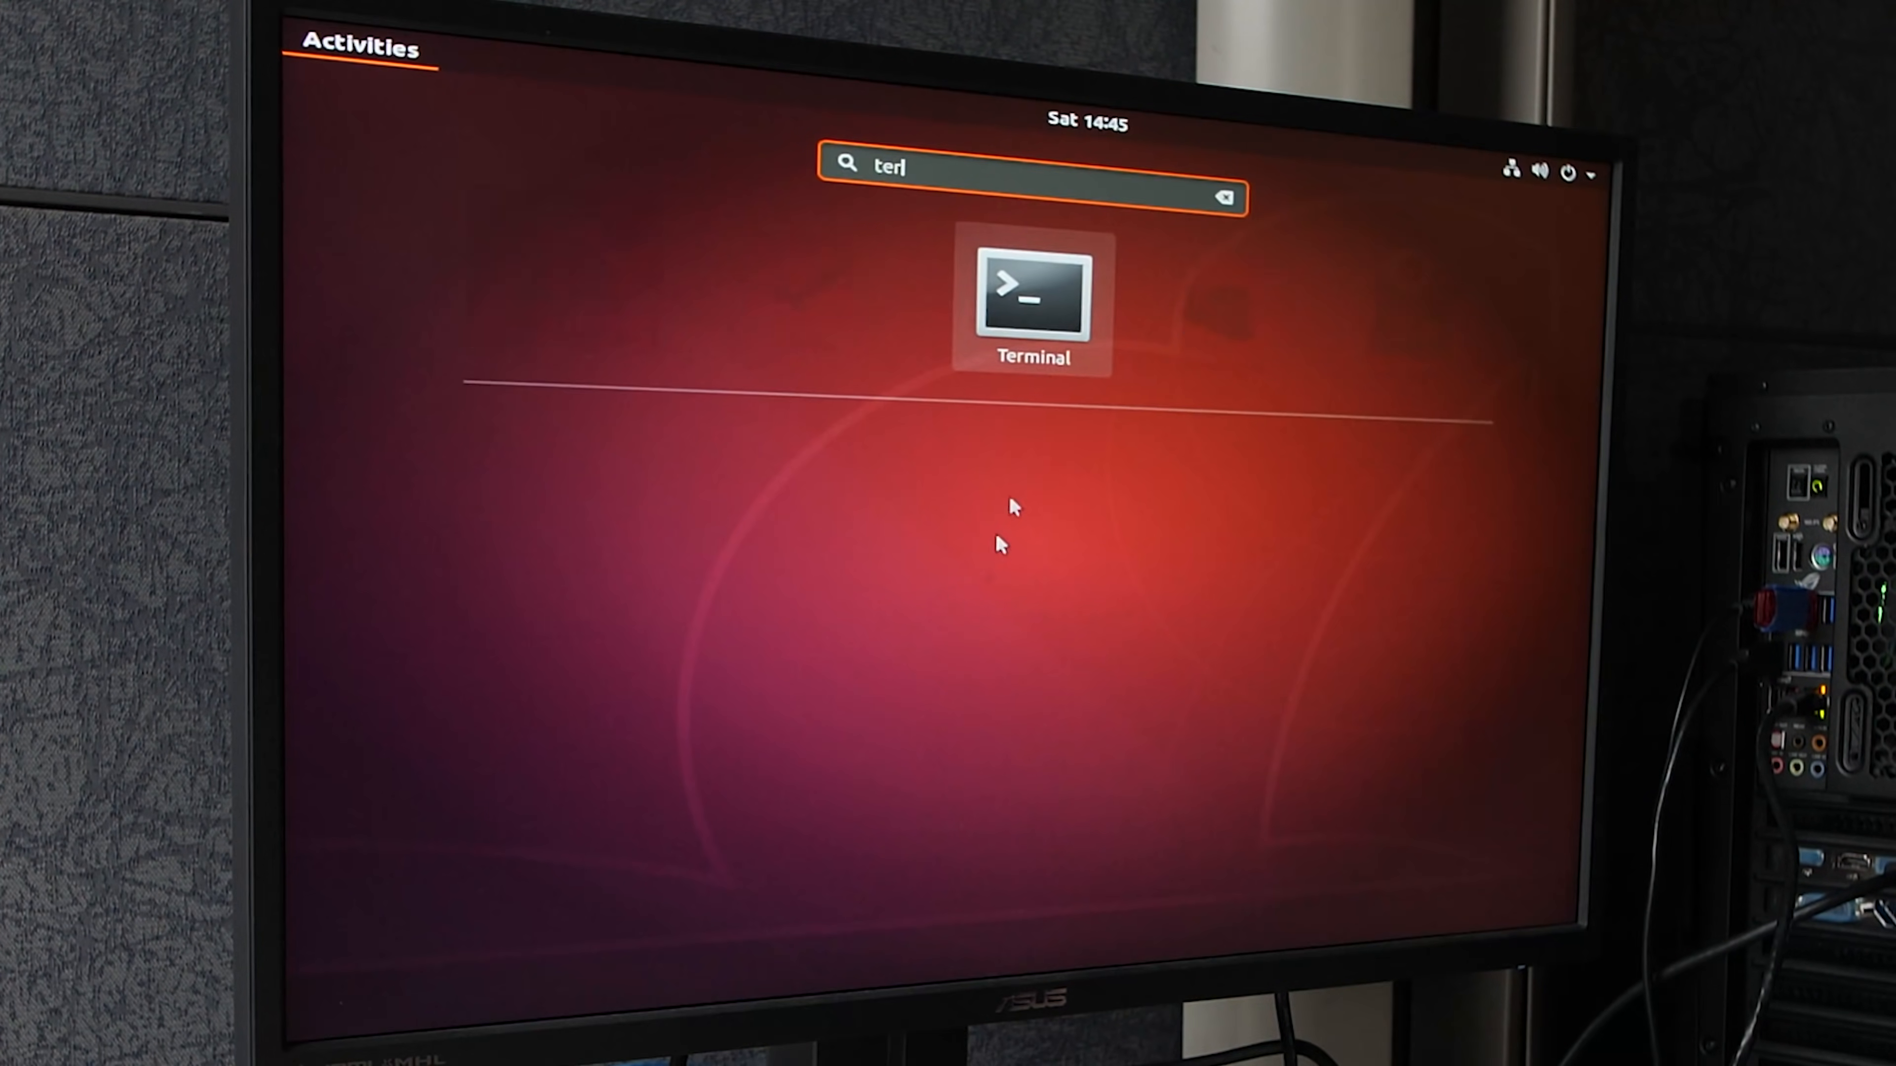
- In a new terminal add ppa:teejee2008/ppa, run sudo apt-get update, and begin sudo apt-get install ukuu
click(1031, 294)
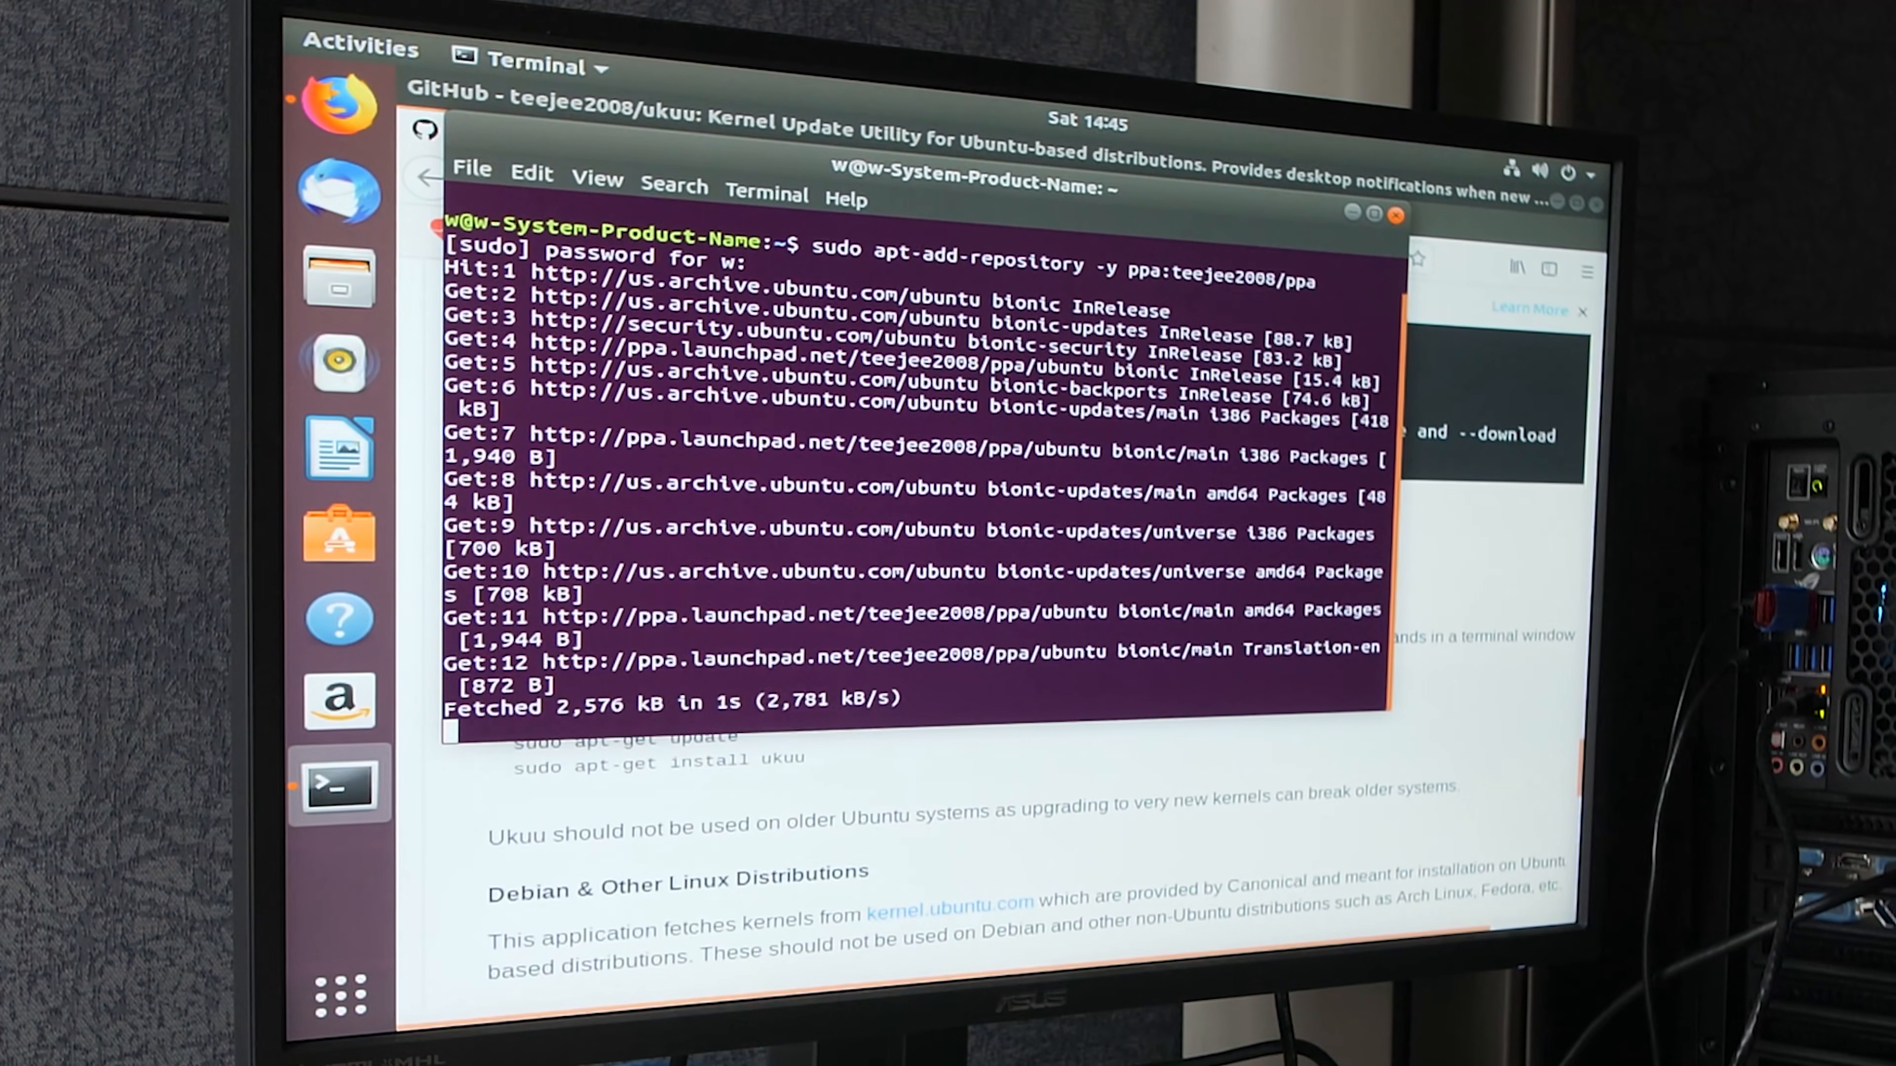
text(apt-get update)
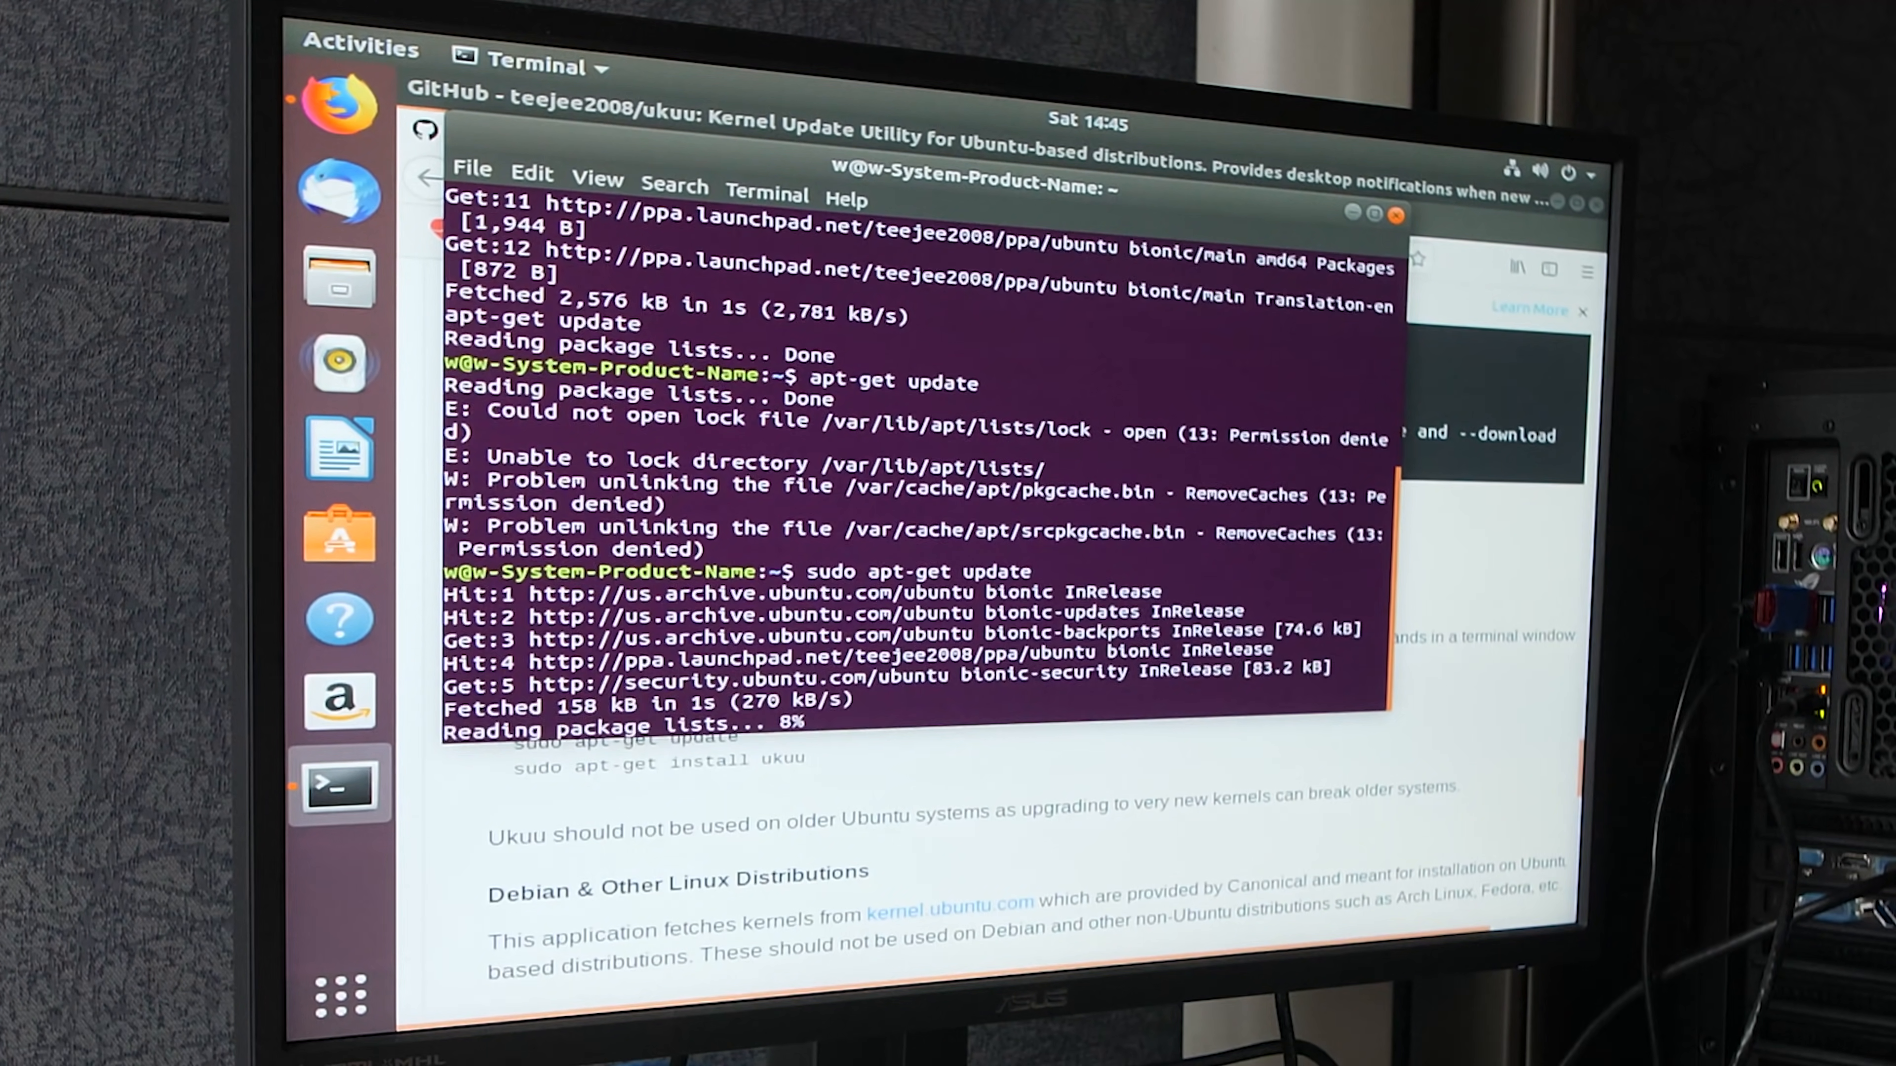
text(sudo apt-ge)
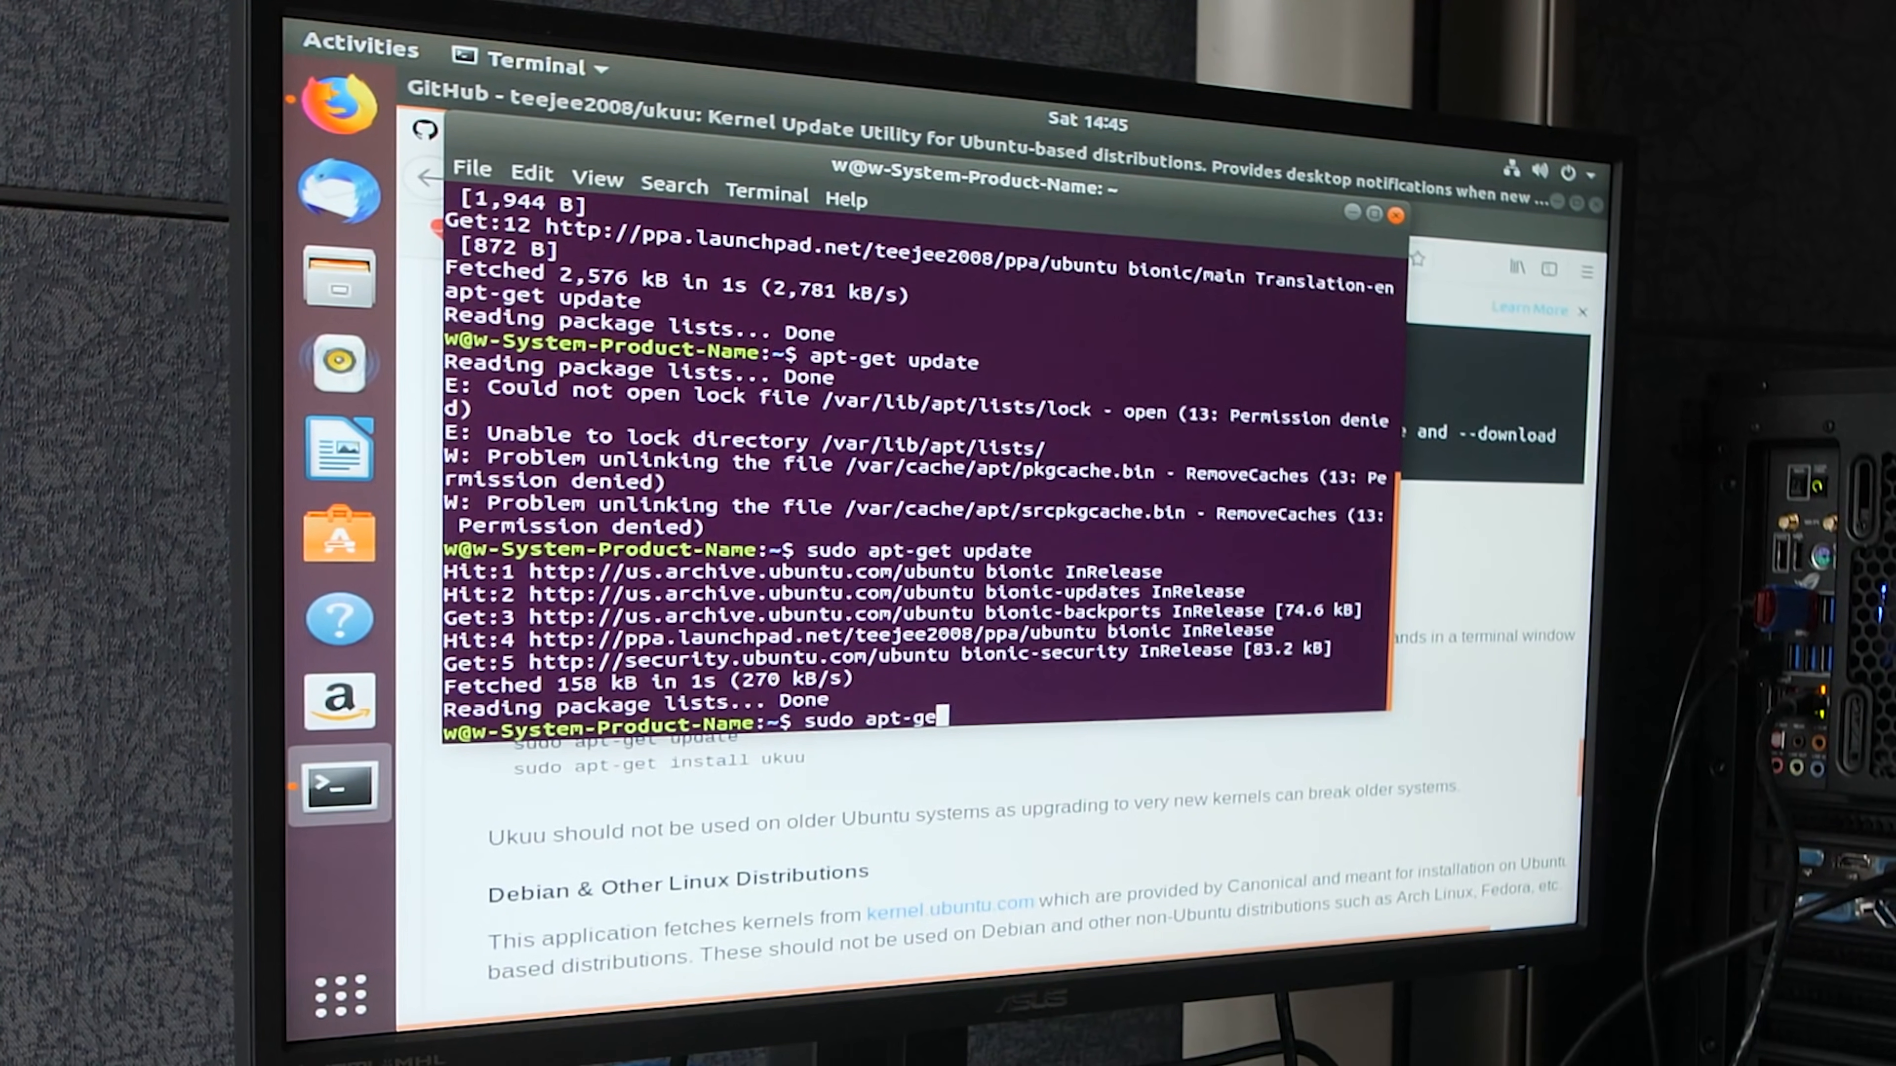